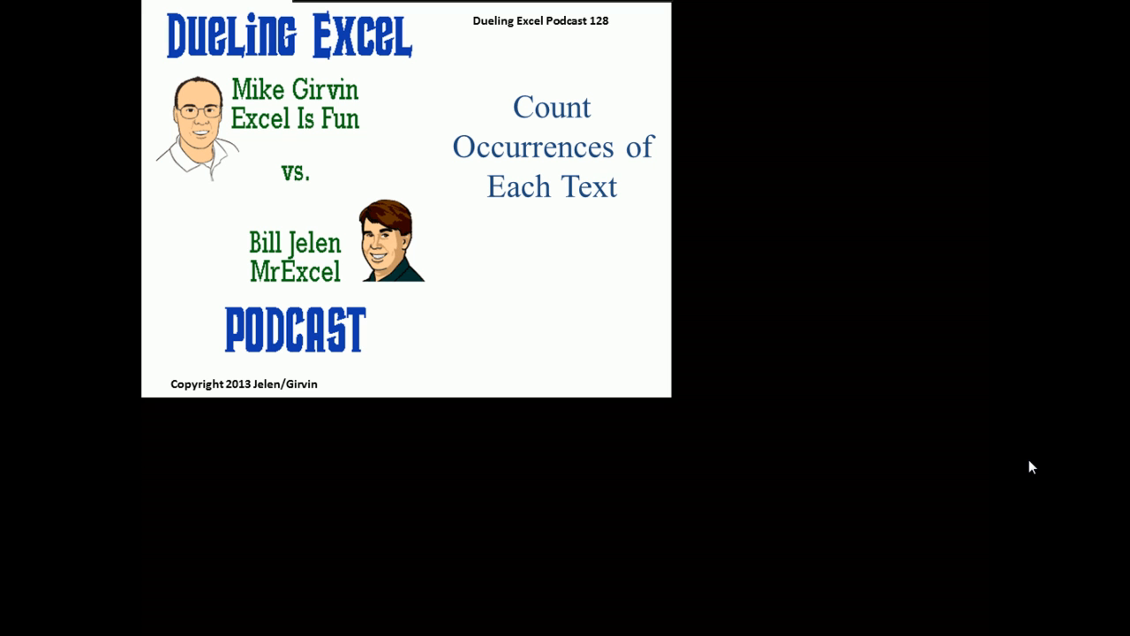
mouse_move(1011, 452)
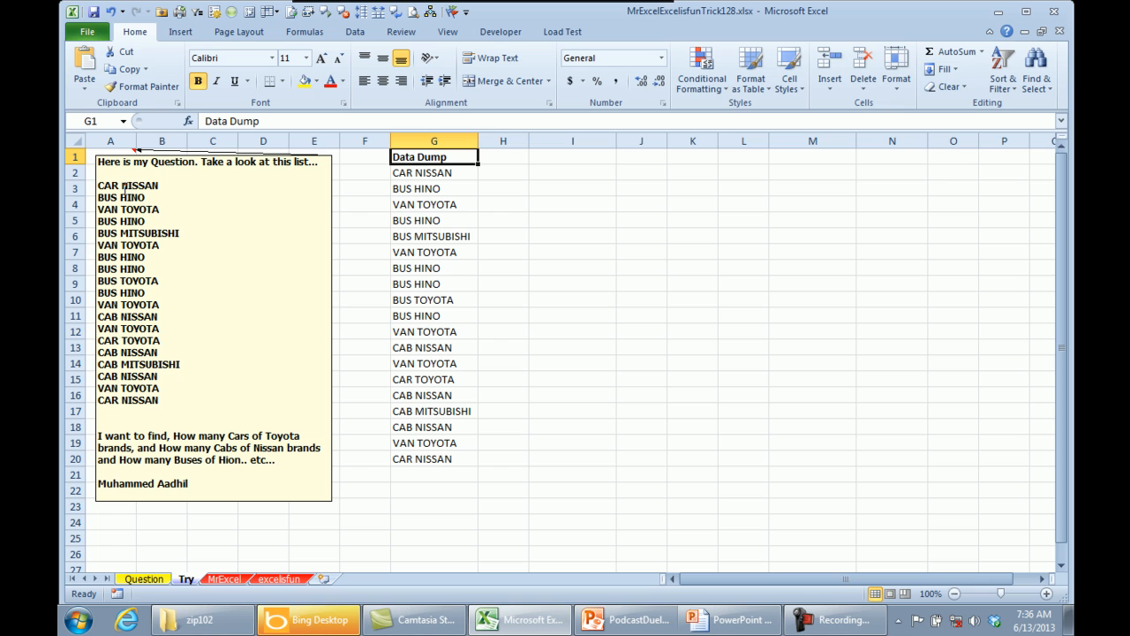
mouse_move(201, 405)
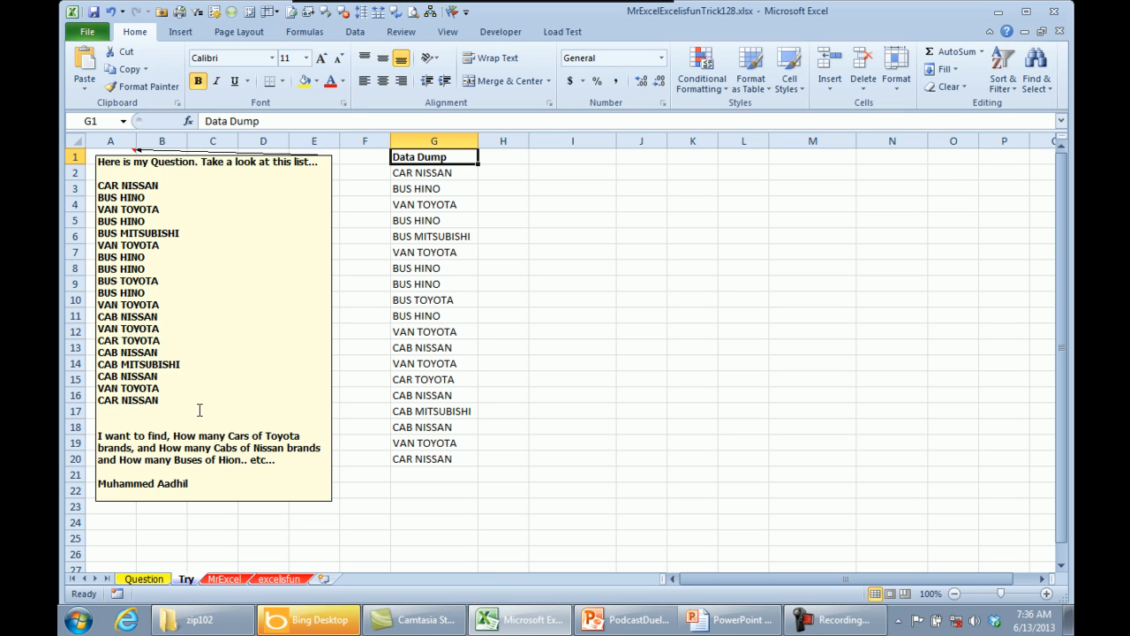
mouse_move(334, 118)
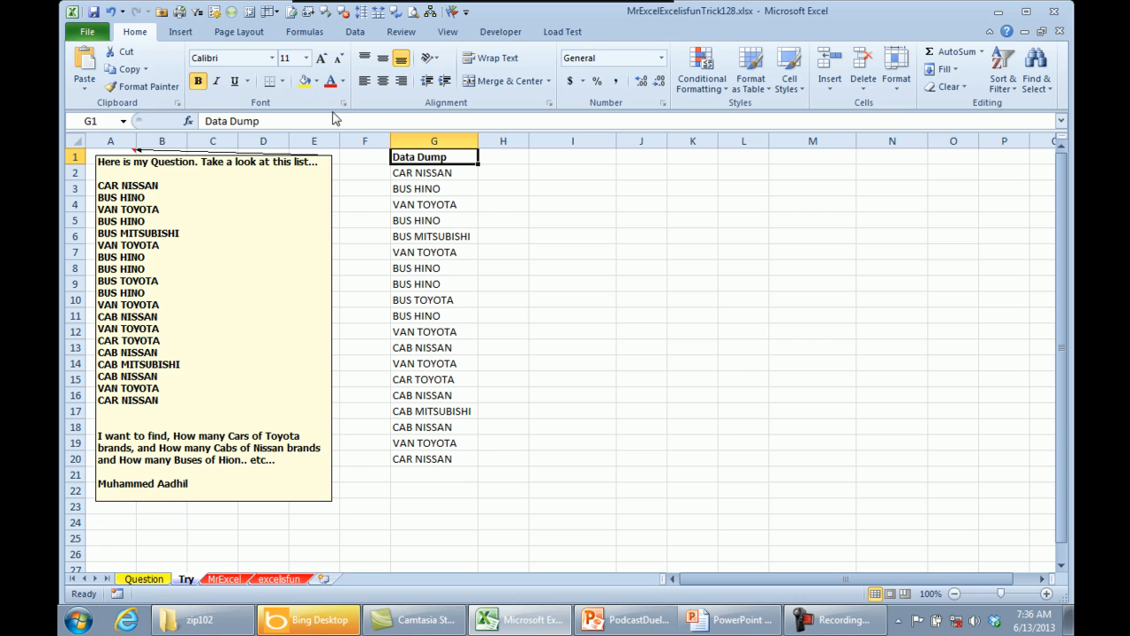
mouse_move(501, 180)
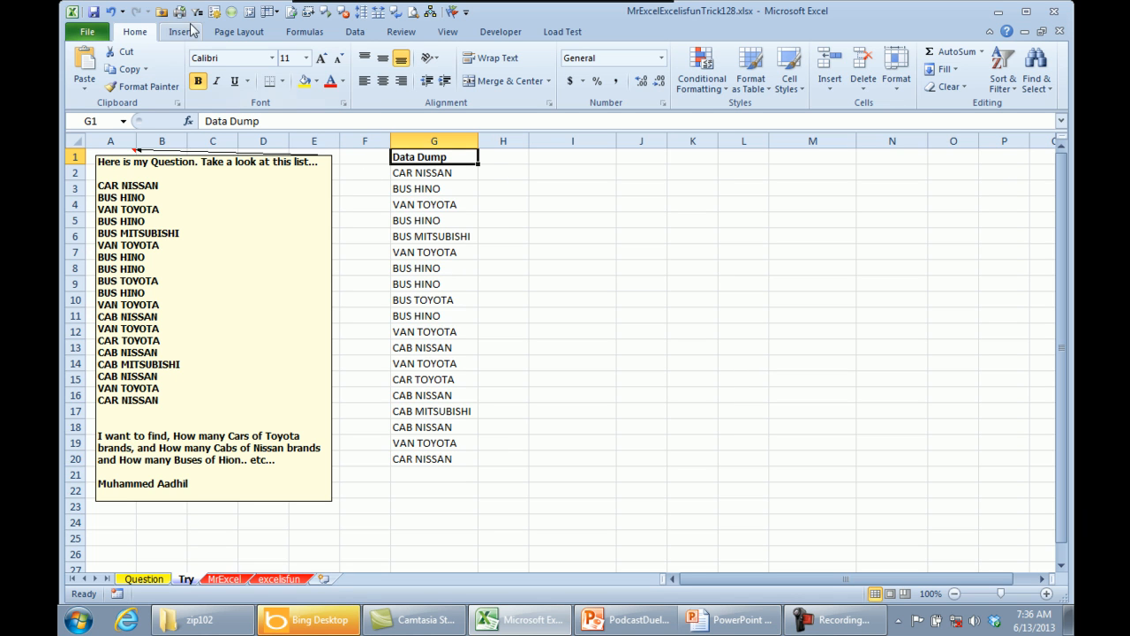
Insert an empty PivotTable from the Data Dump range onto a new worksheet
left_click(88, 68)
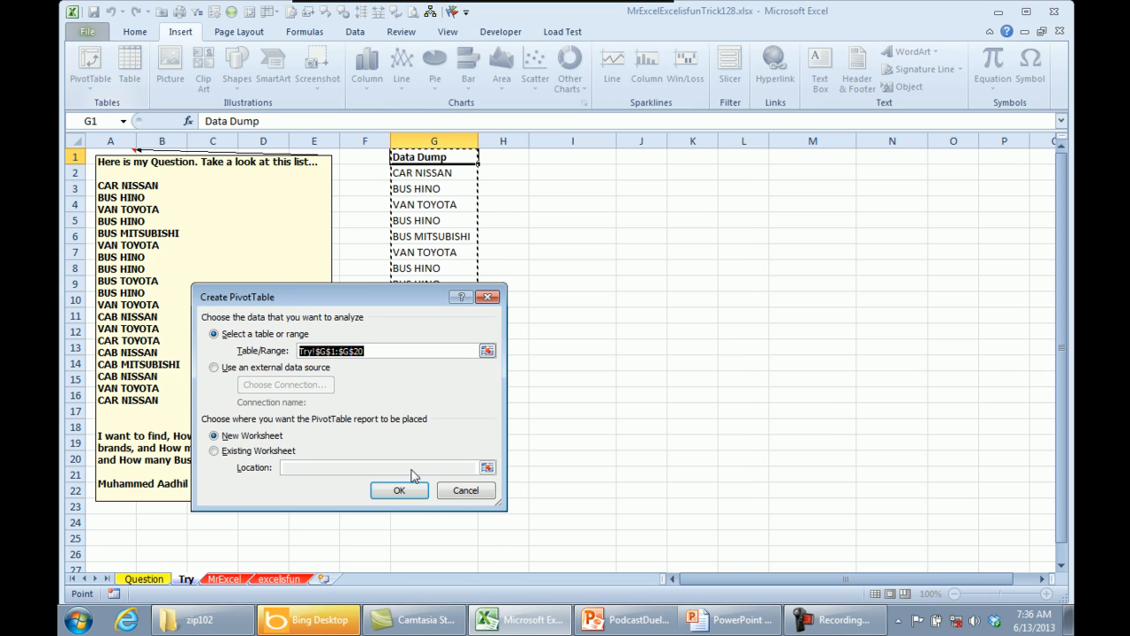
left_click(399, 491)
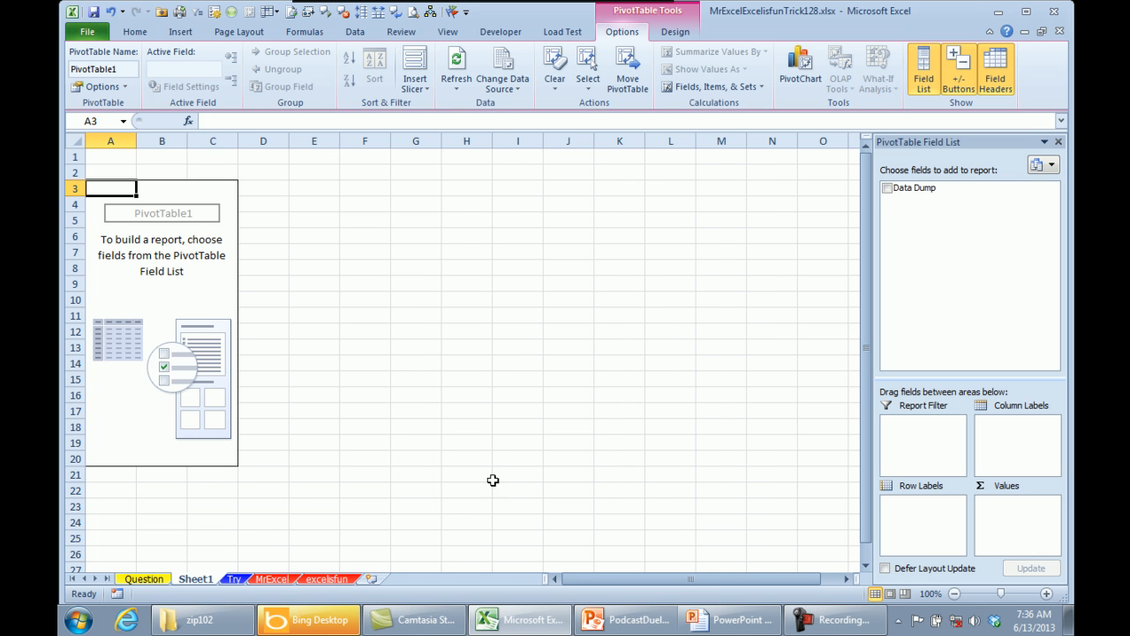
left_click(886, 187)
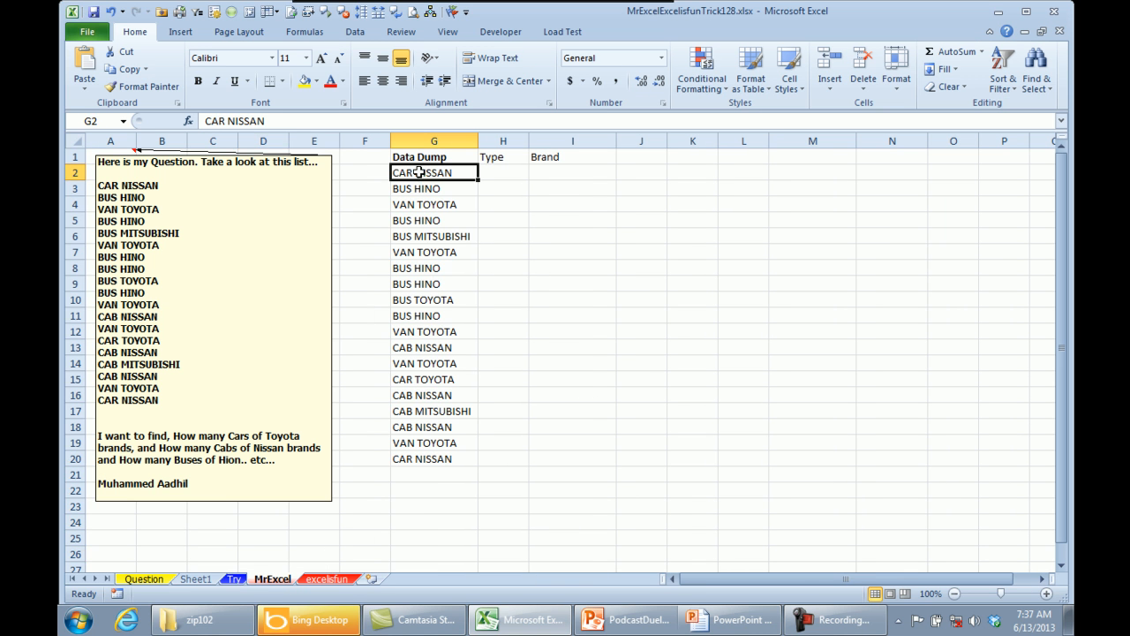
Use Text to Columns with a space delimiter to split G2:G20 into Type and Brand columns
left_click_drag(434, 173, 435, 459)
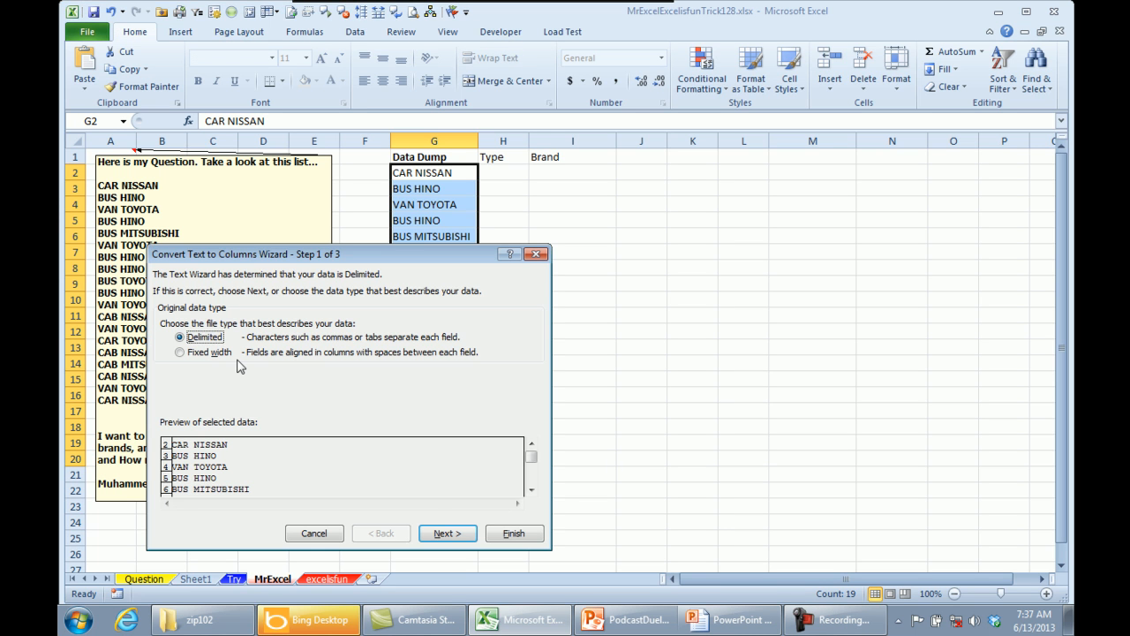
left_click(447, 534)
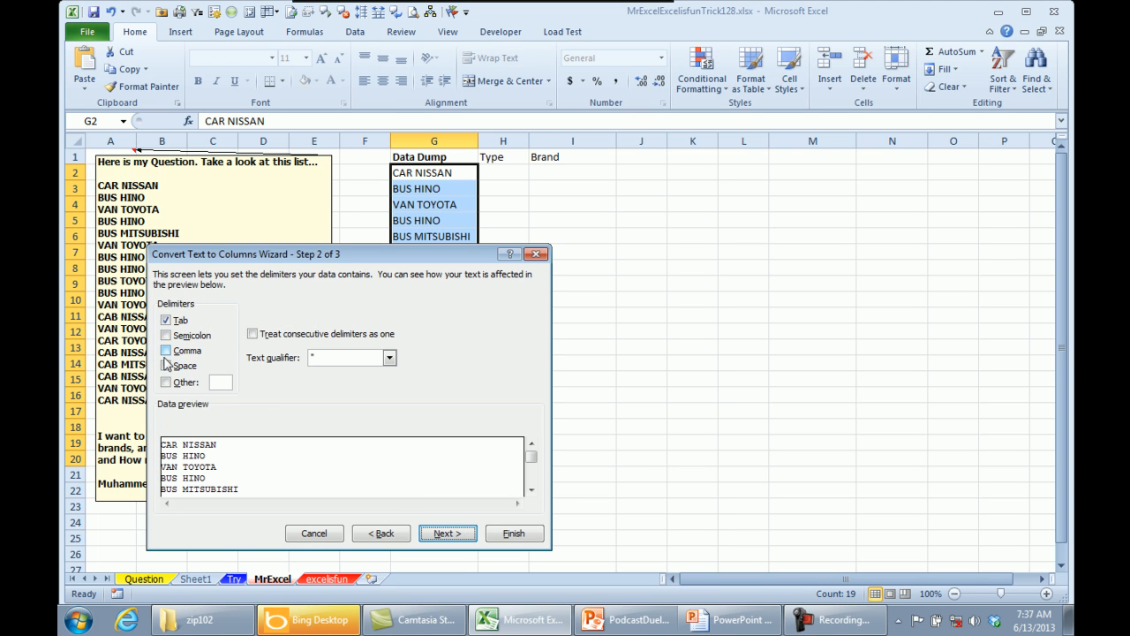
left_click(166, 366)
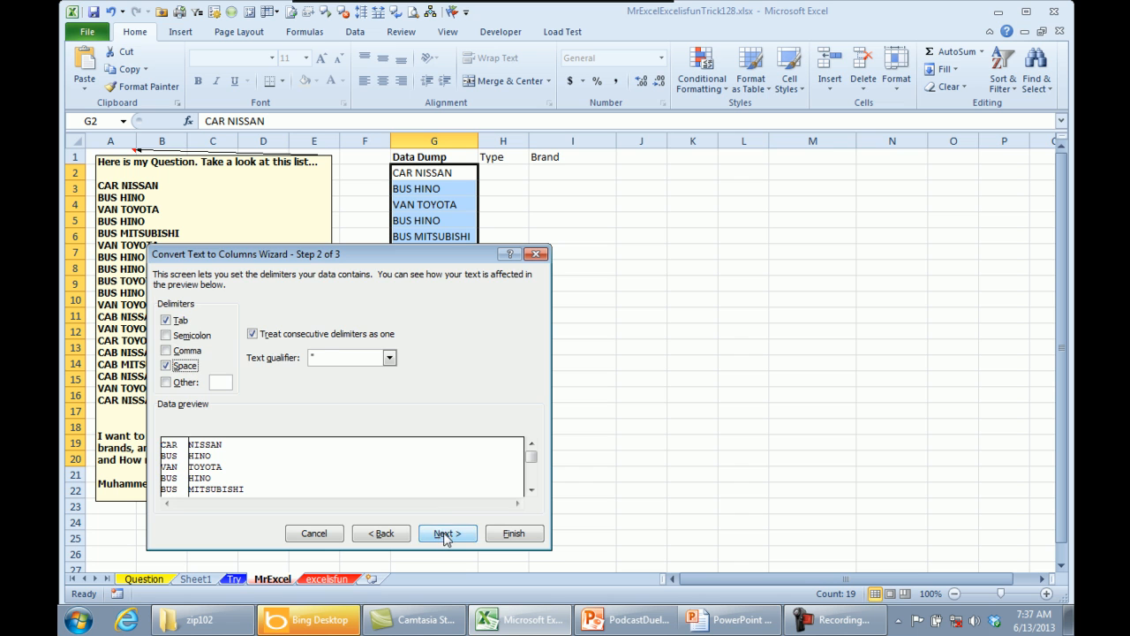
left_click(447, 533)
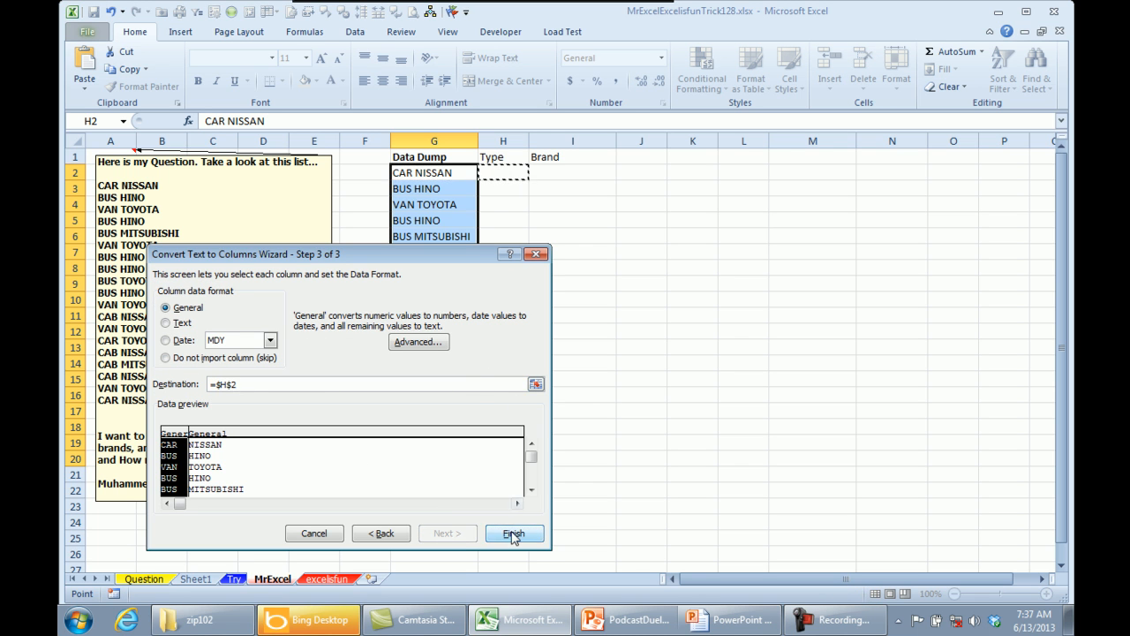
left_click(514, 534)
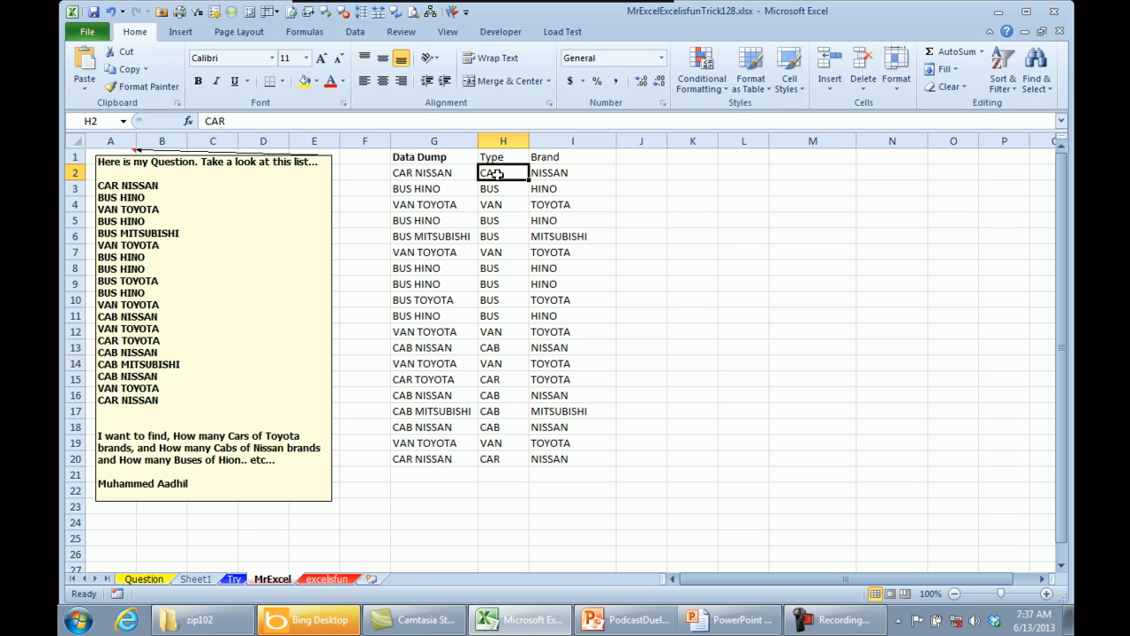
Insert a PivotTable on G1:I20 with Brand as rows, Type as columns and Data Dump counted in values
left_click(180, 32)
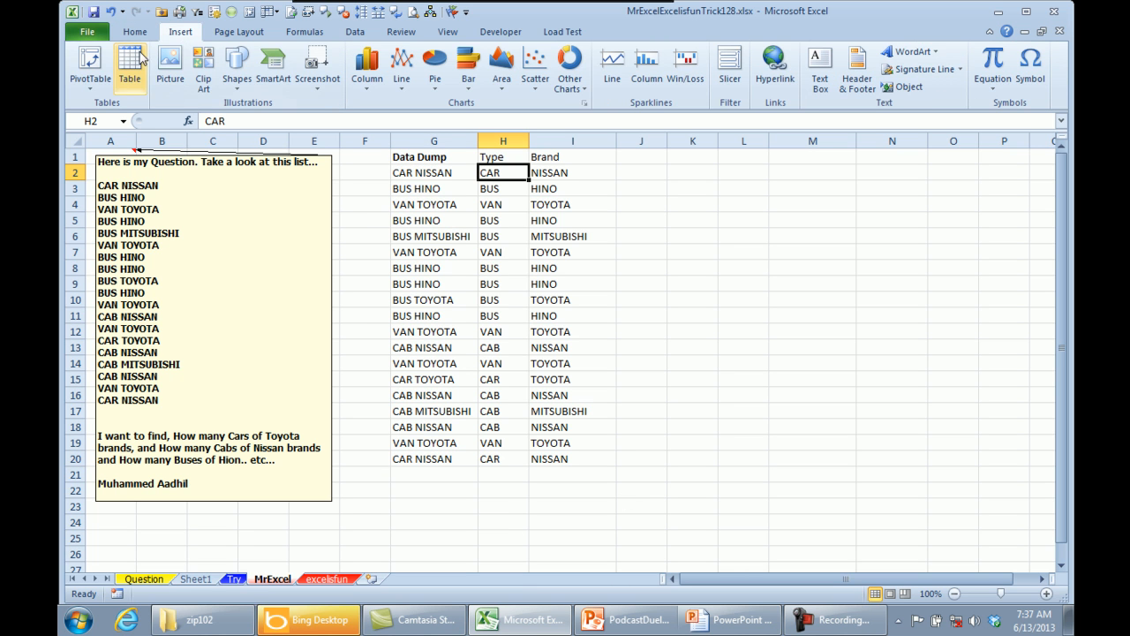
left_click(89, 67)
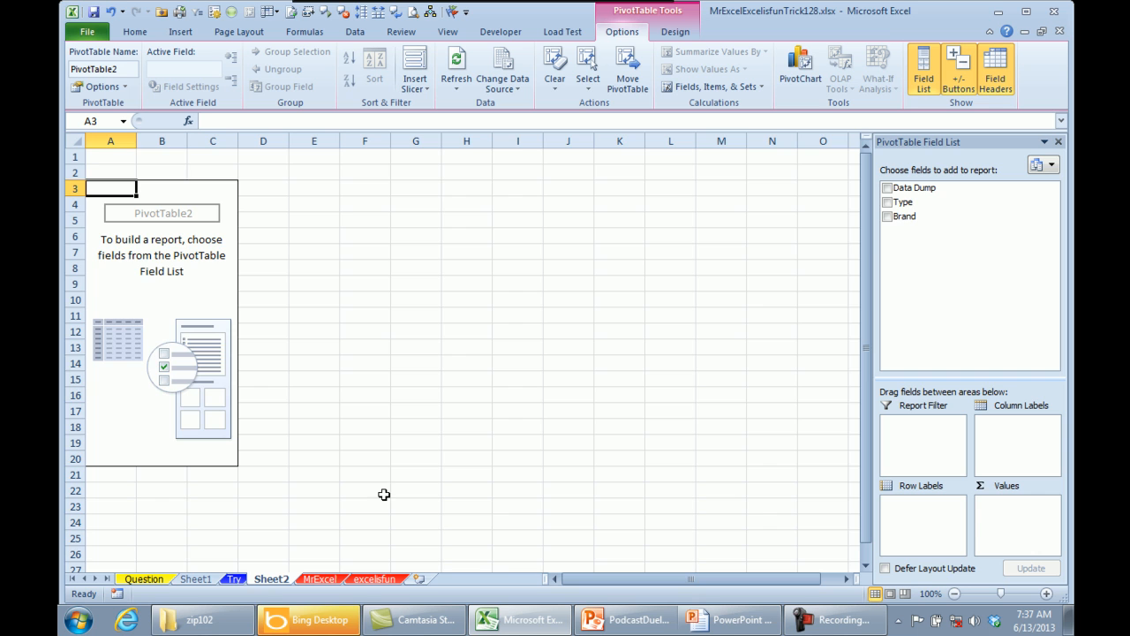
left_click(887, 202)
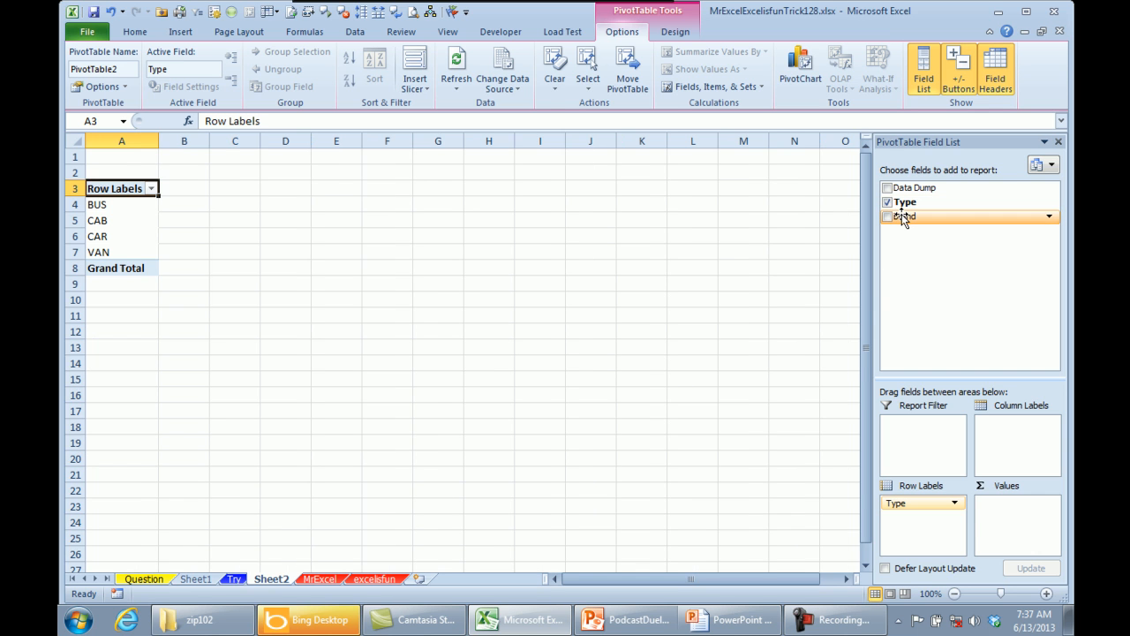
left_click(887, 216)
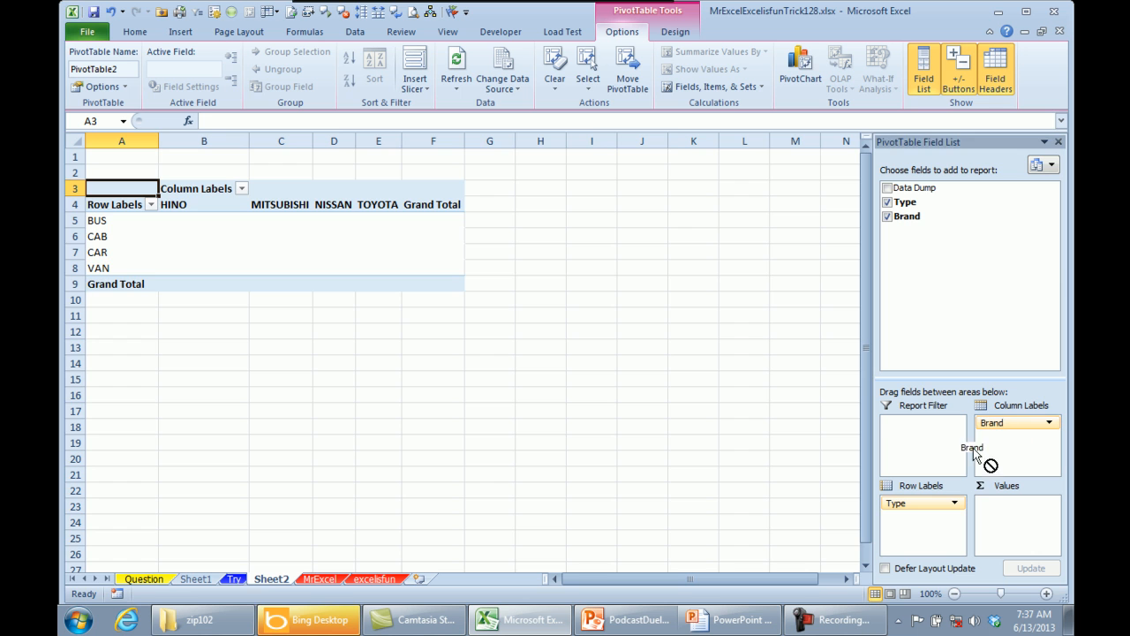
left_click_drag(1016, 422, 922, 516)
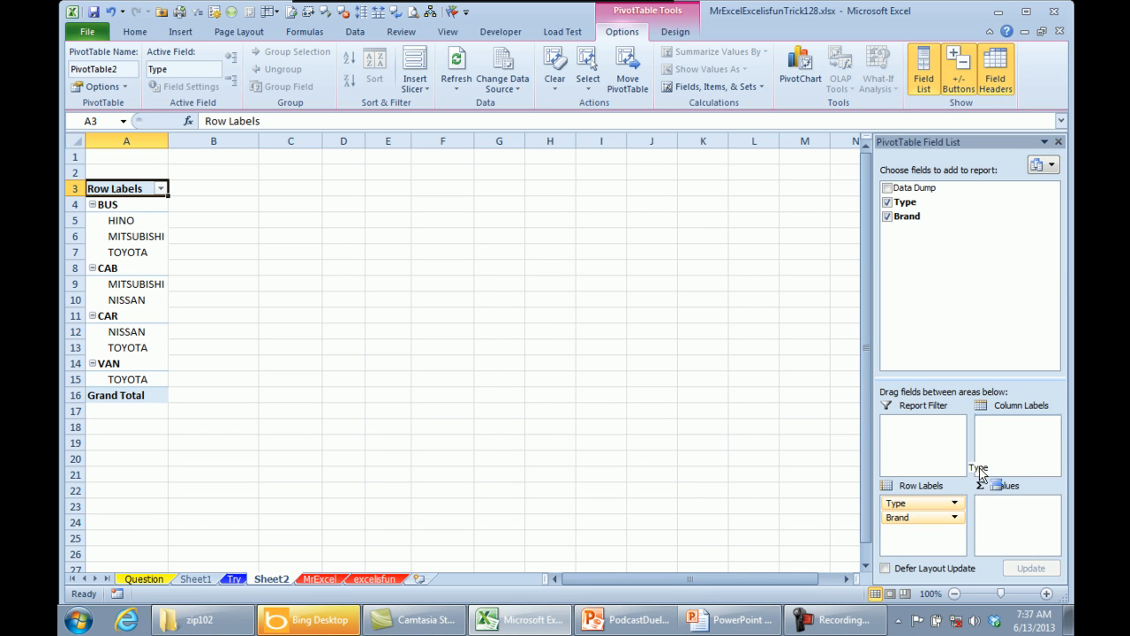
left_click_drag(922, 502, 1016, 423)
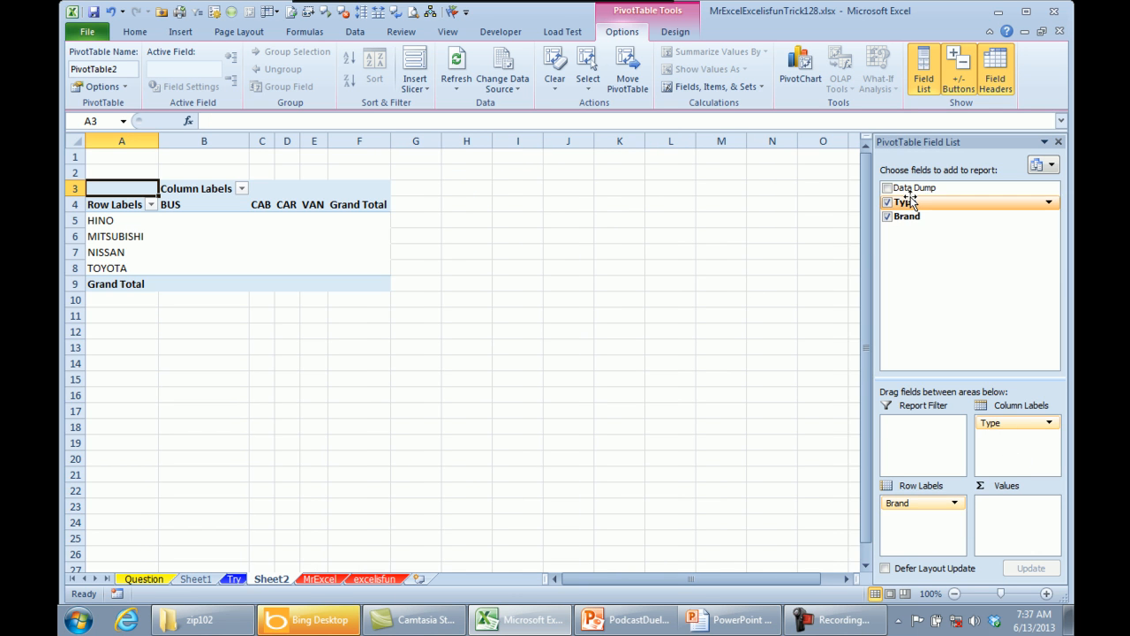
left_click_drag(915, 188, 1007, 508)
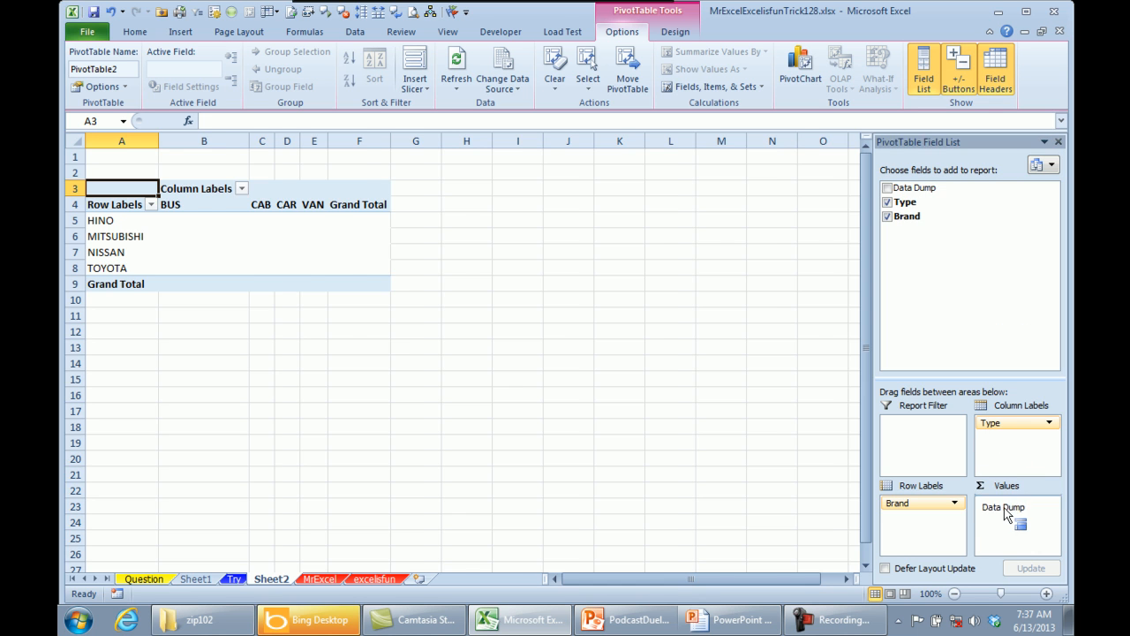
Set the PivotTable Options so empty cells show 0
left_click(887, 187)
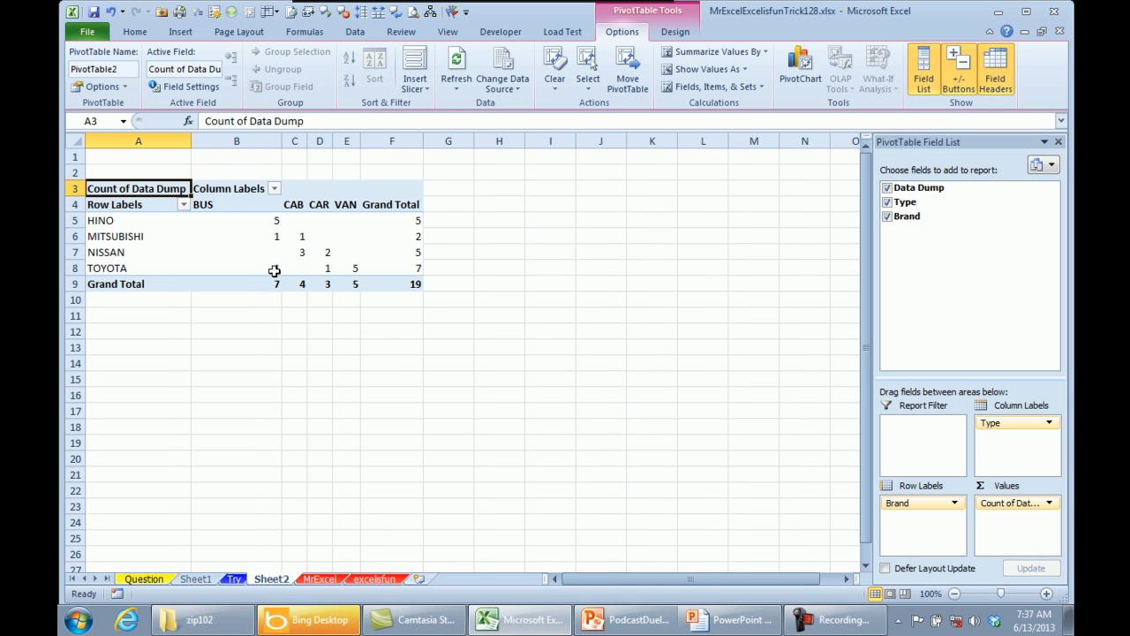
left_click(102, 85)
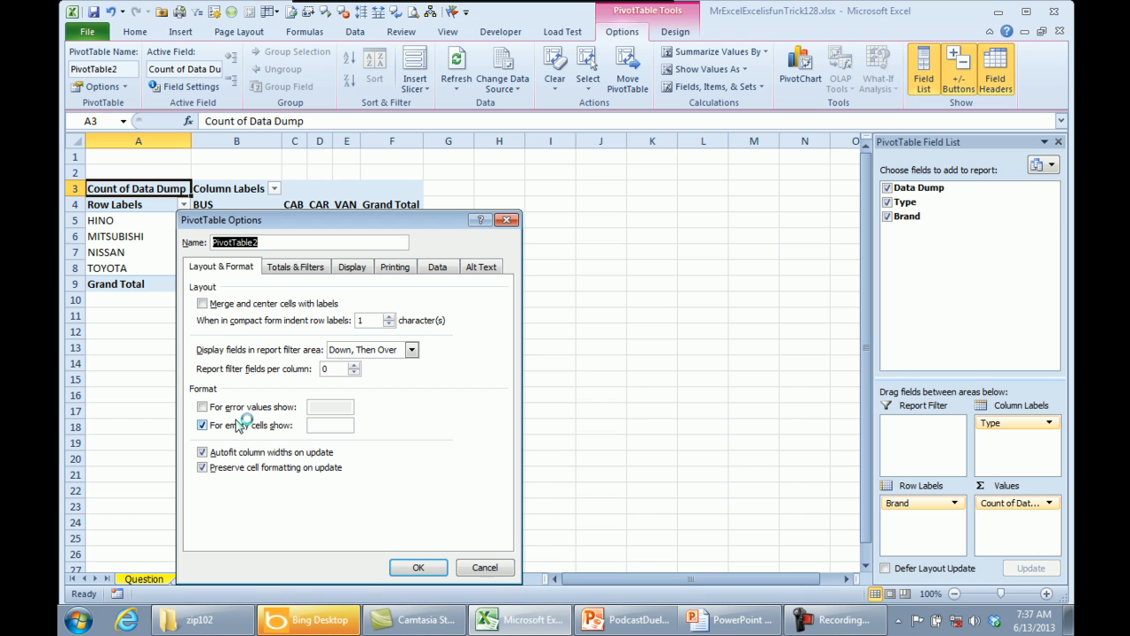
type("0")
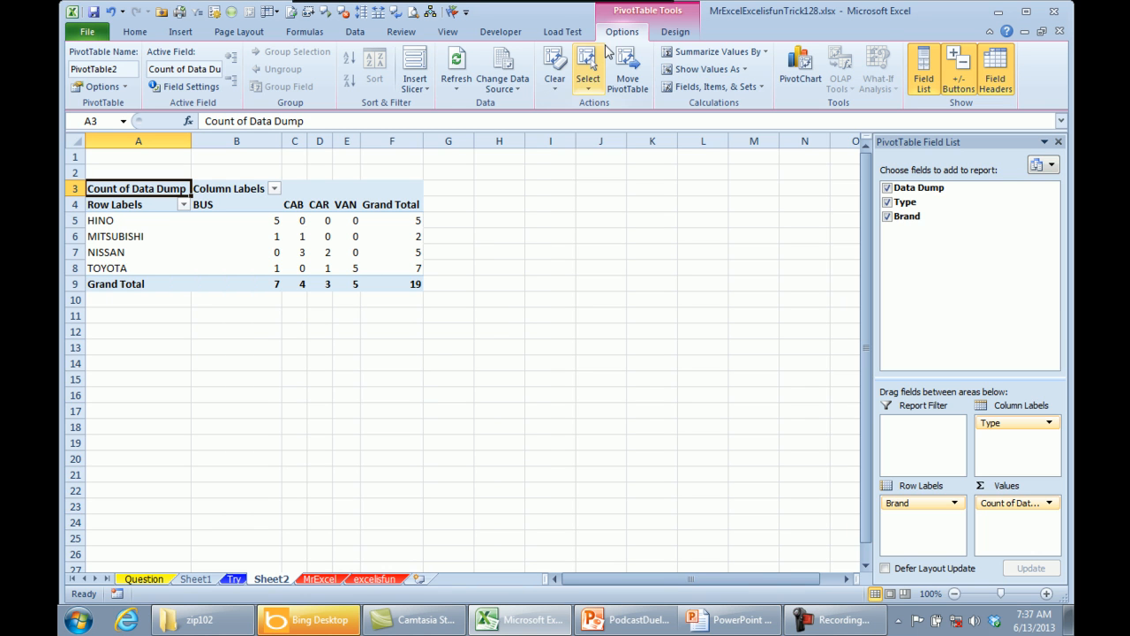
Switch the pivot report layout to show Brand and Type headers, then go to the excelisfun sheet
left_click(170, 69)
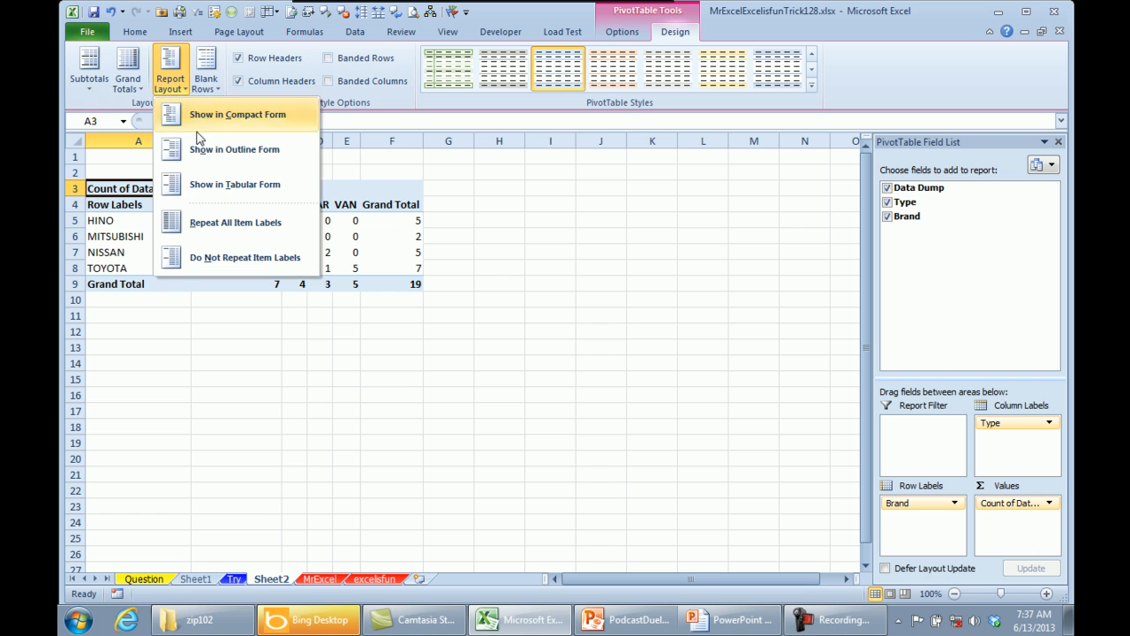
left_click(234, 184)
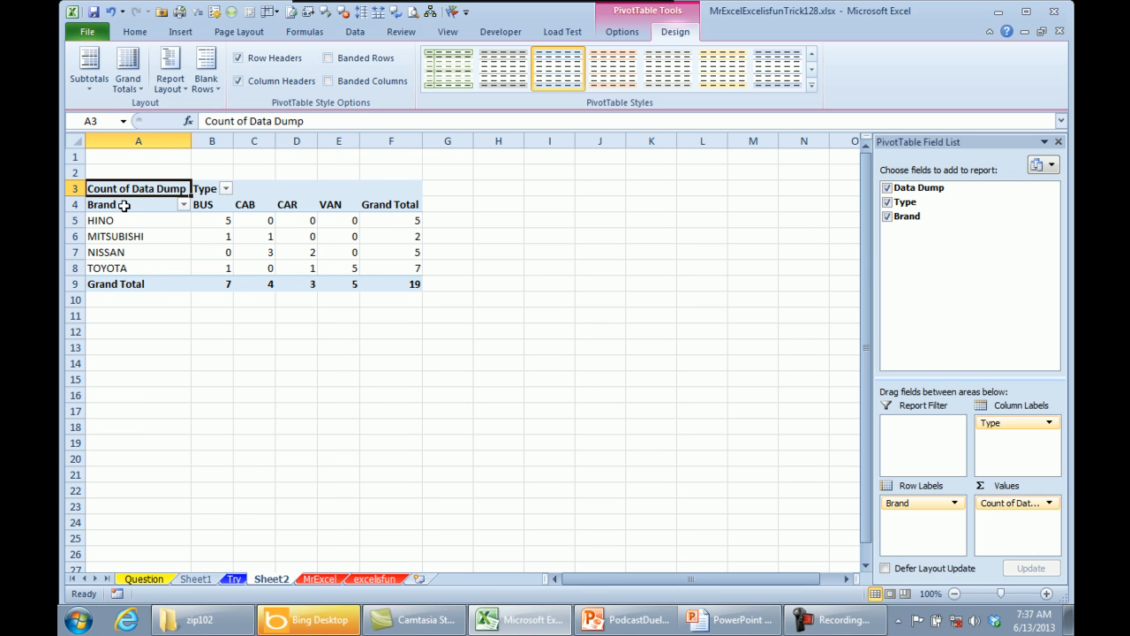
mouse_move(145, 208)
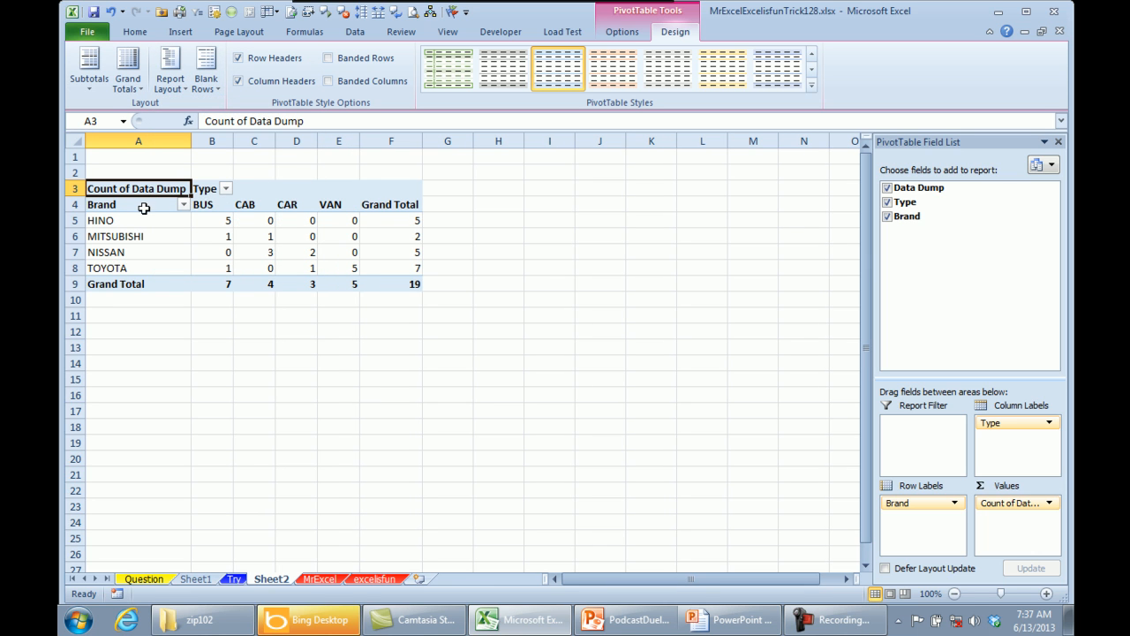
mouse_move(202, 188)
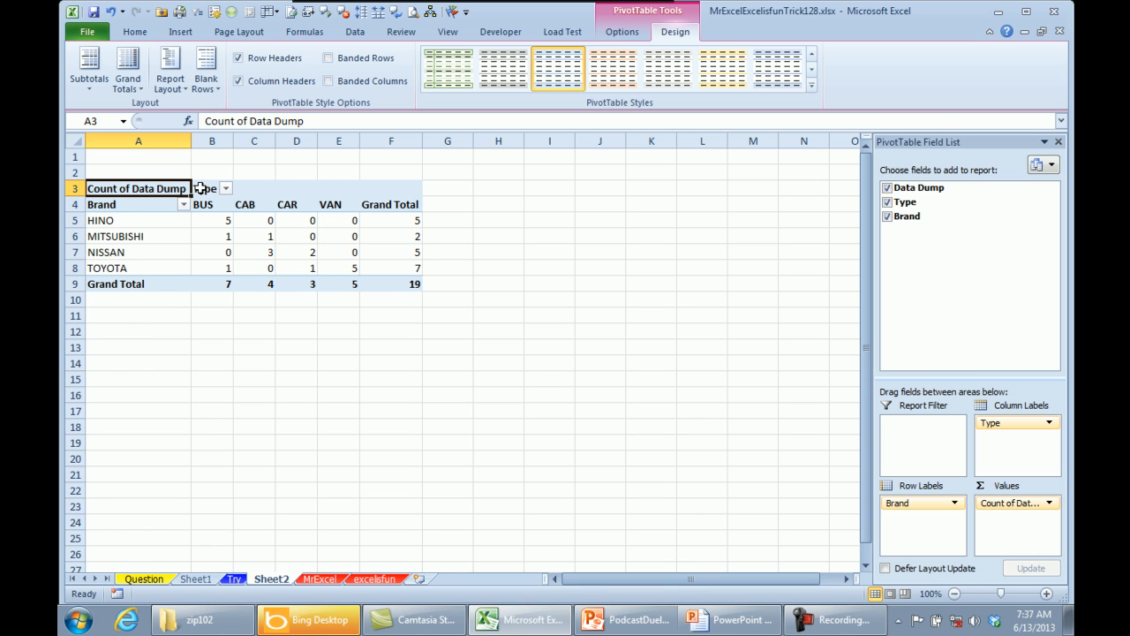
mouse_move(260, 254)
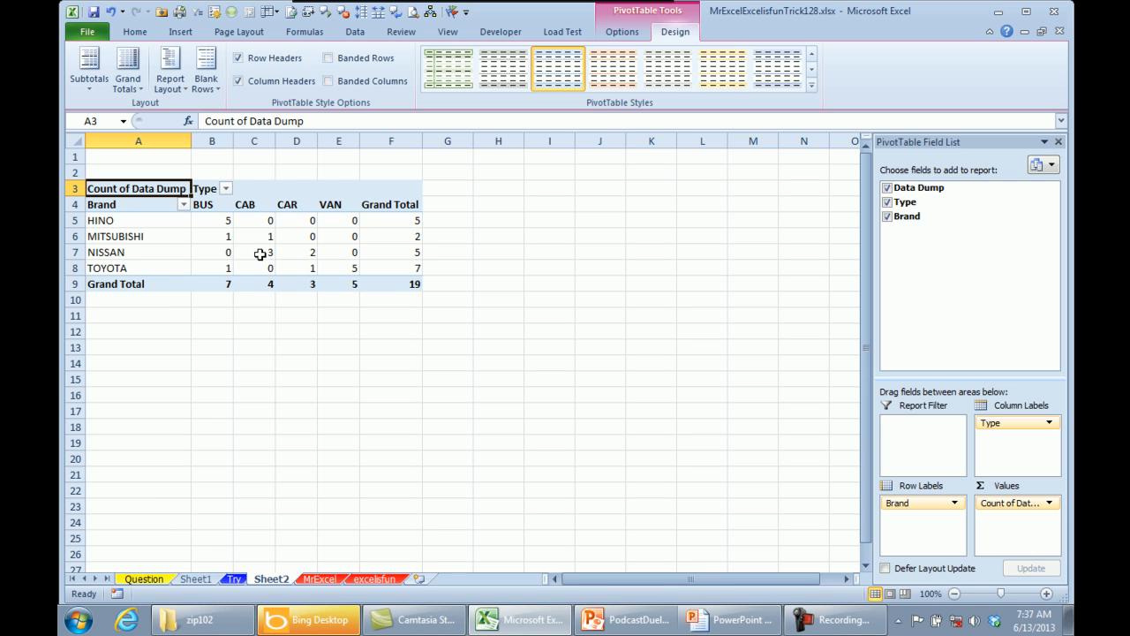
mouse_move(233, 215)
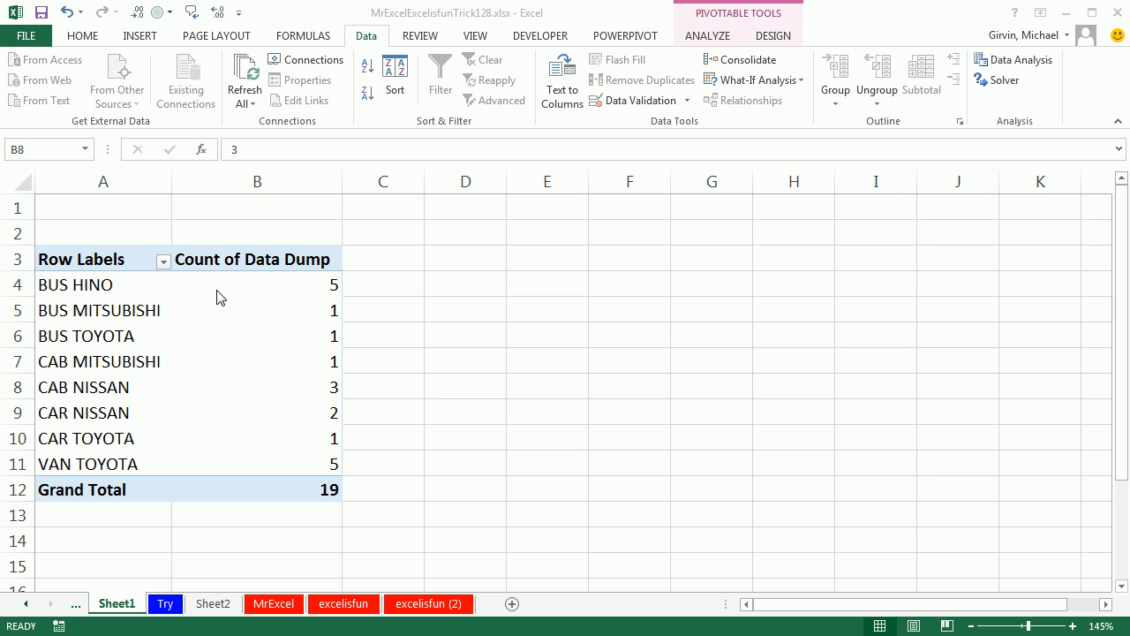
left_click(256, 387)
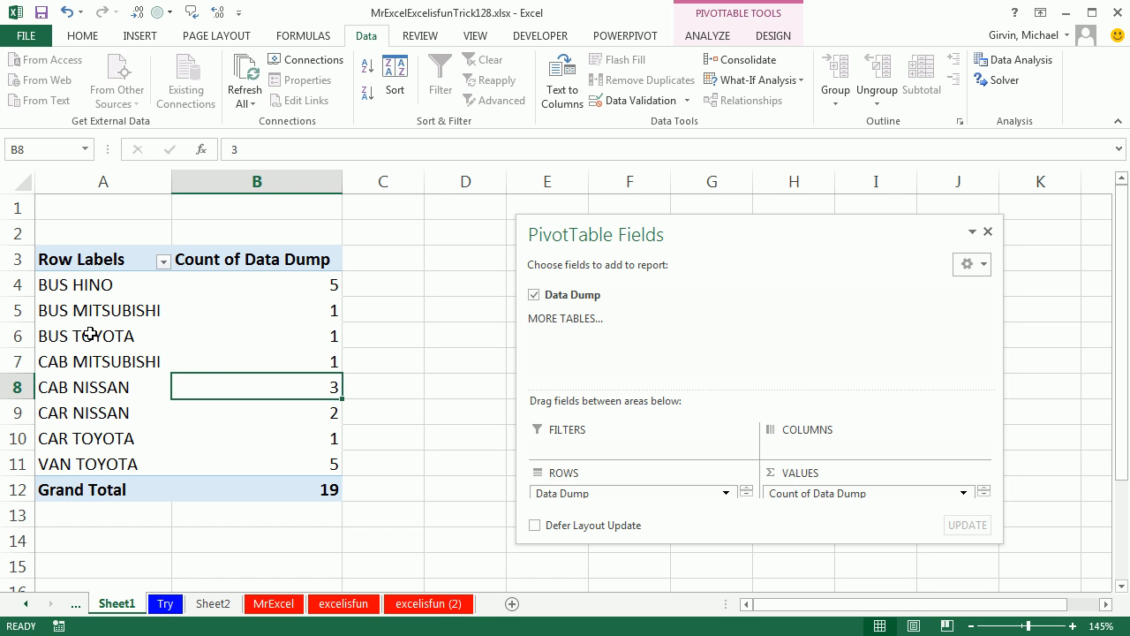
left_click(85, 336)
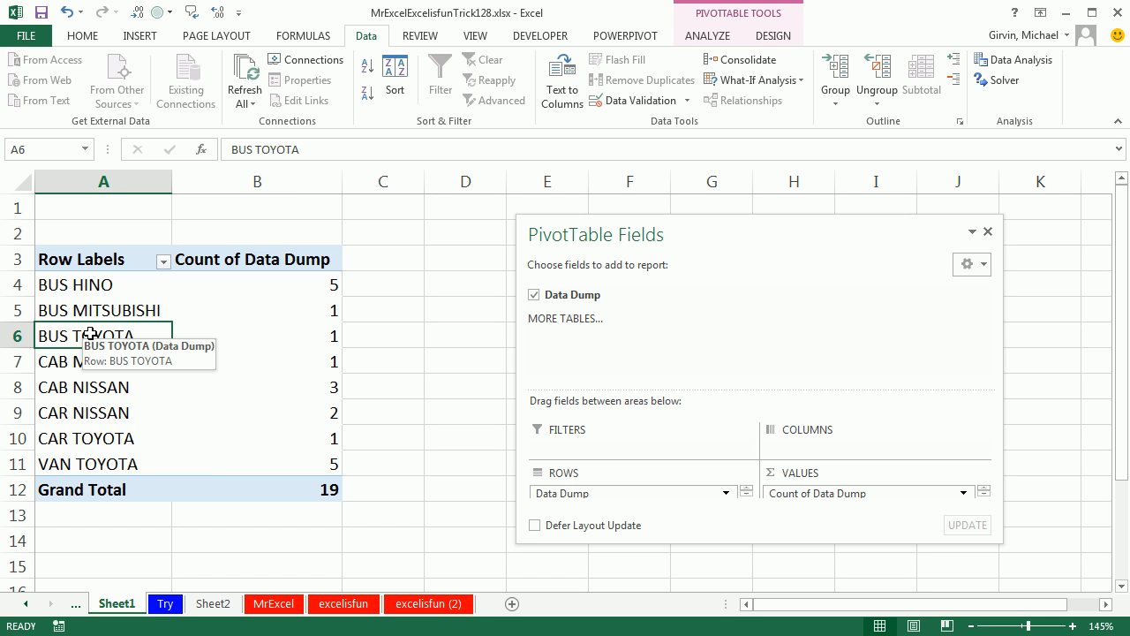
left_click(343, 604)
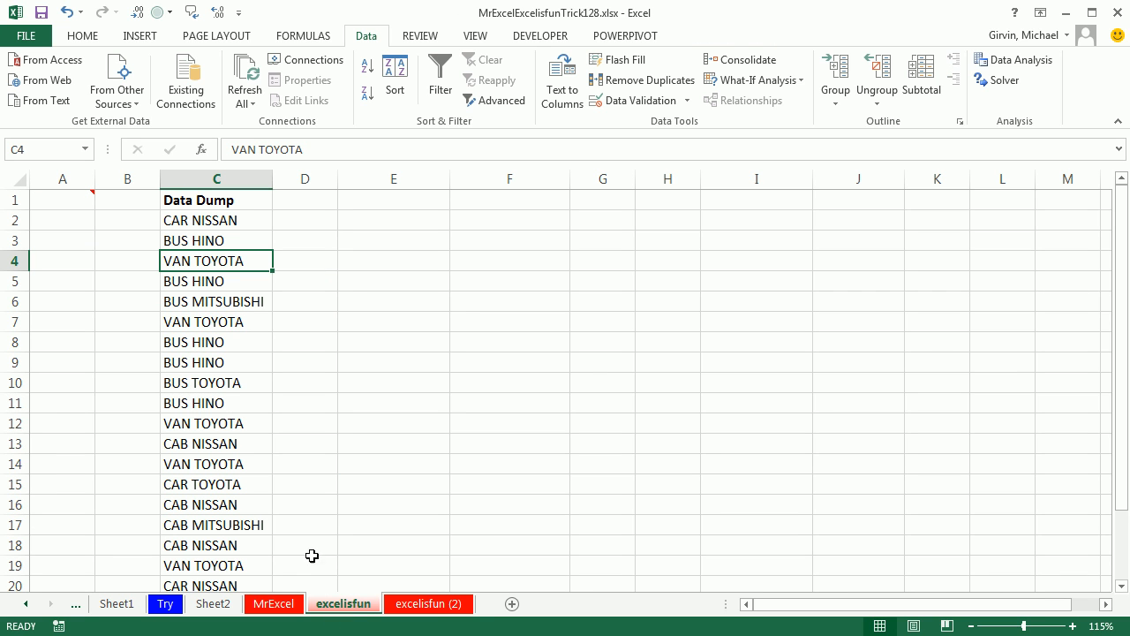
mouse_move(201, 392)
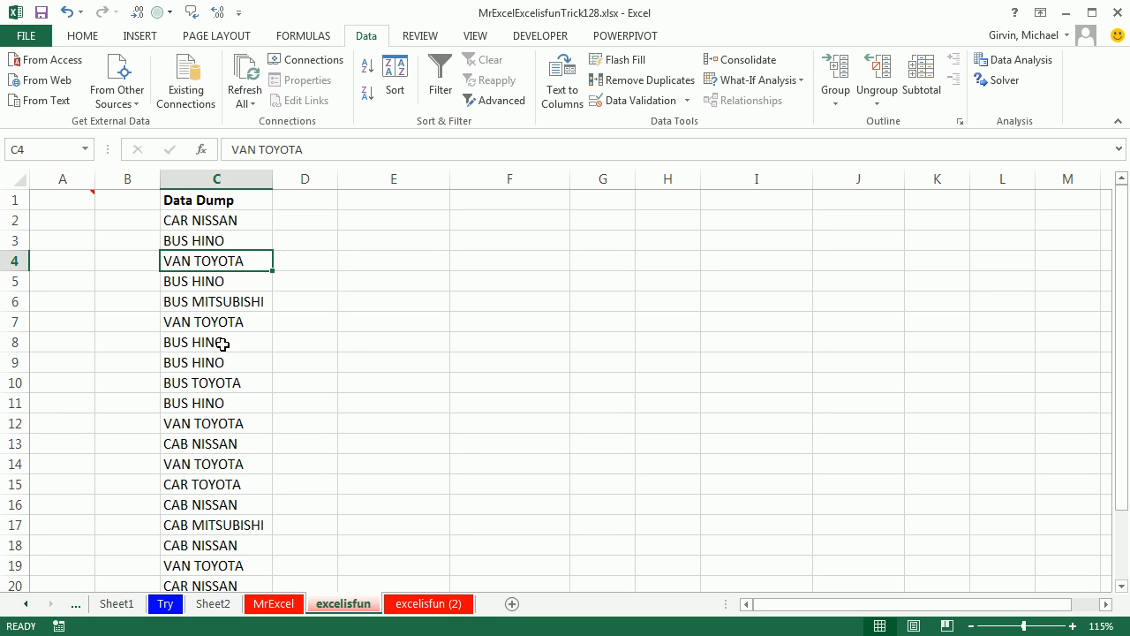
mouse_move(329, 482)
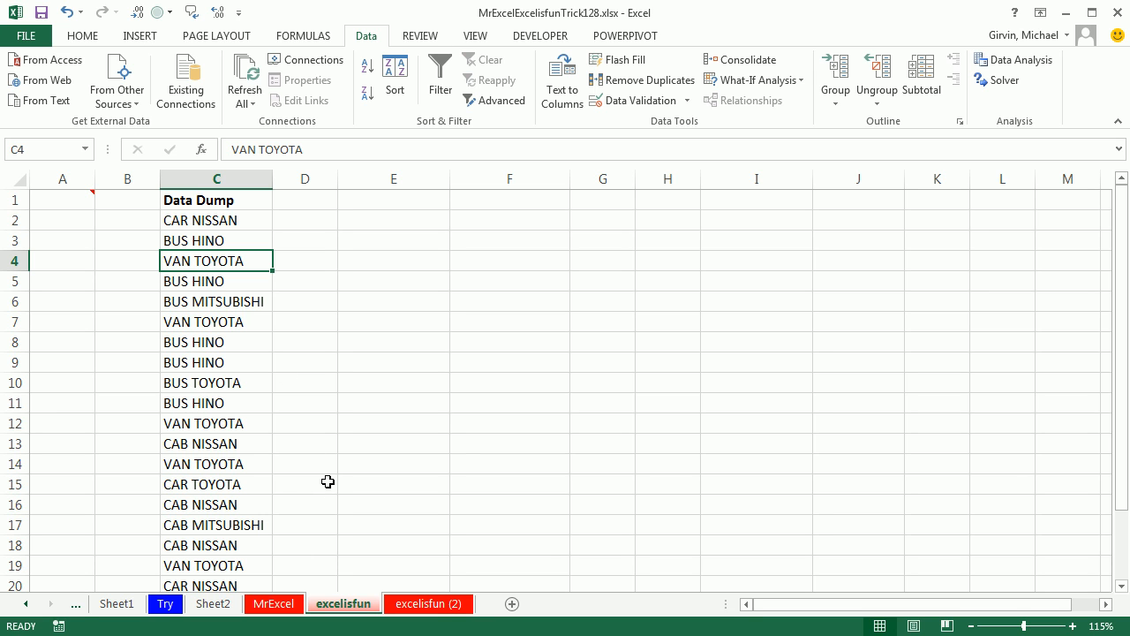
mouse_move(304, 385)
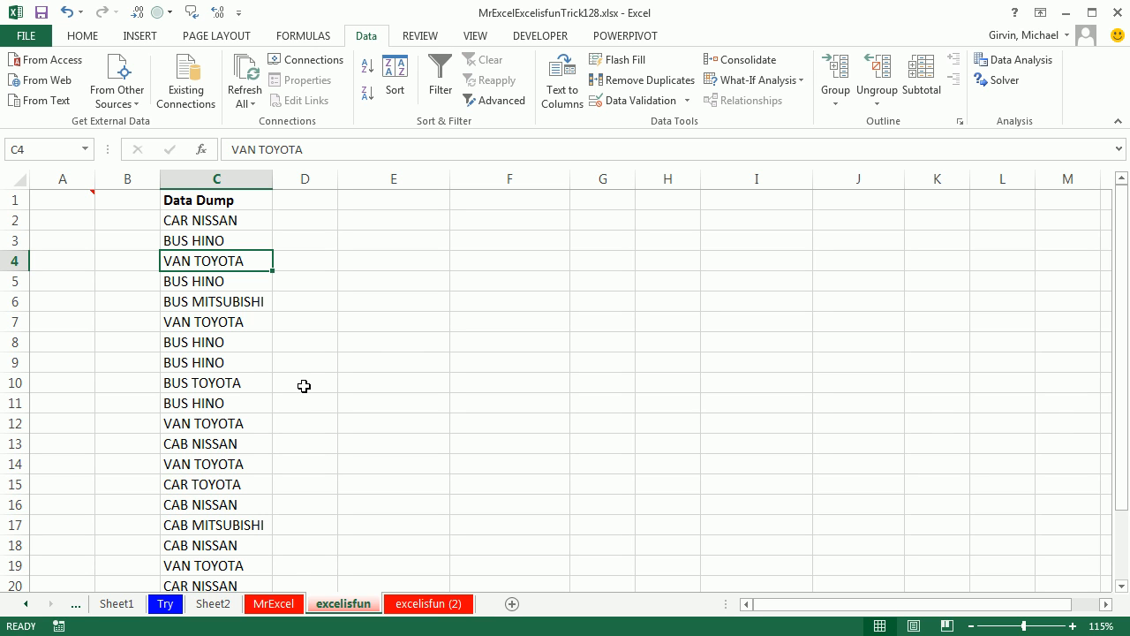
mouse_move(243, 209)
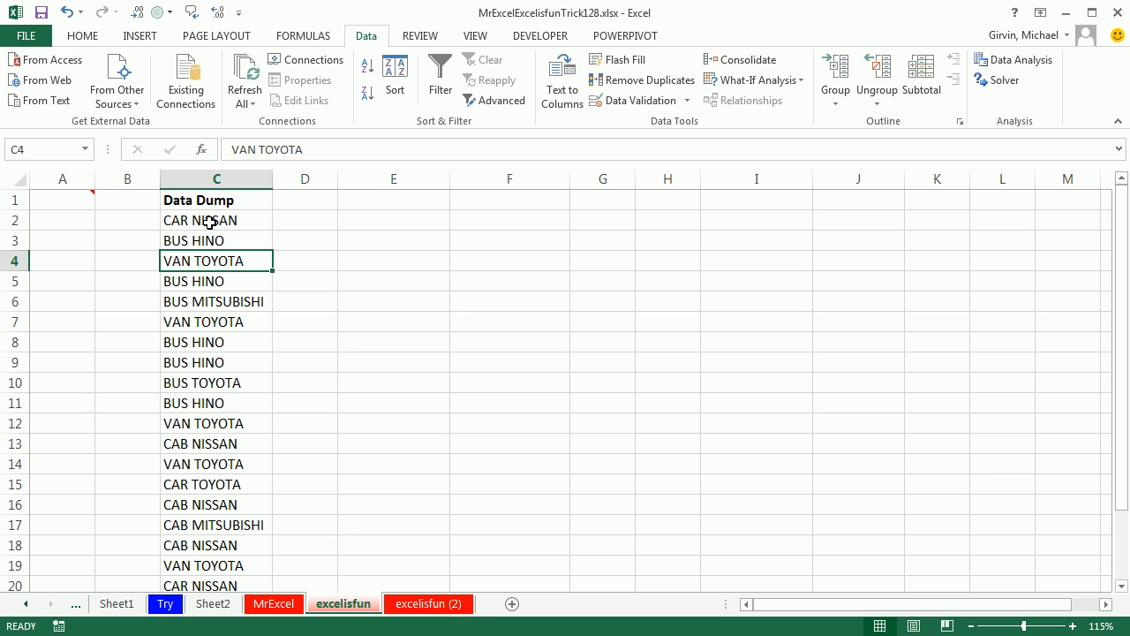
mouse_move(219, 307)
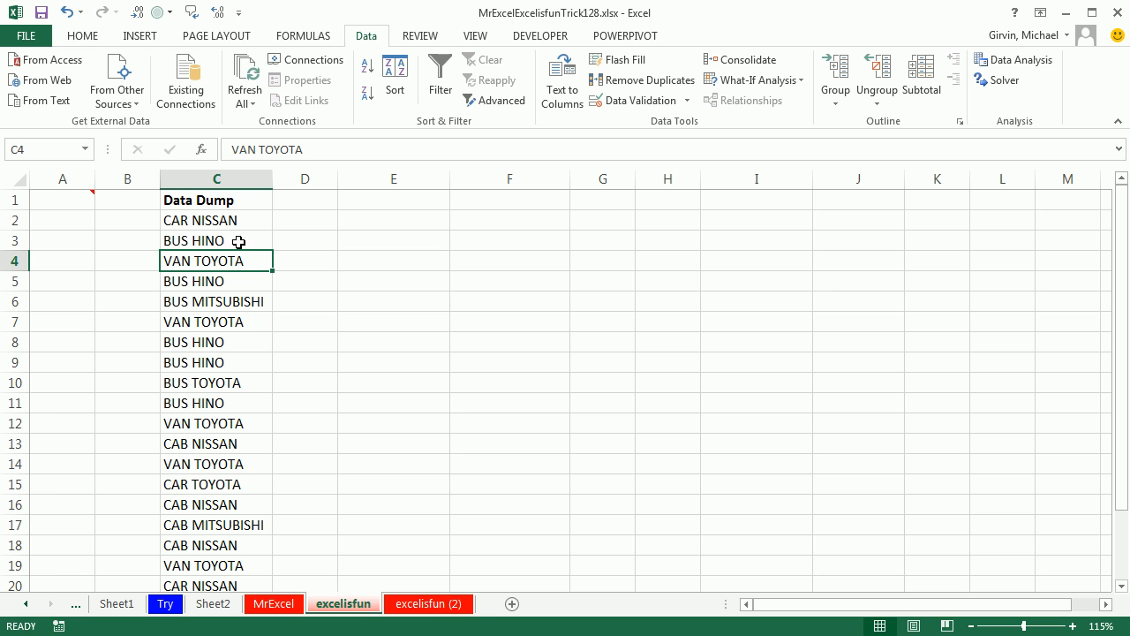
mouse_move(497, 99)
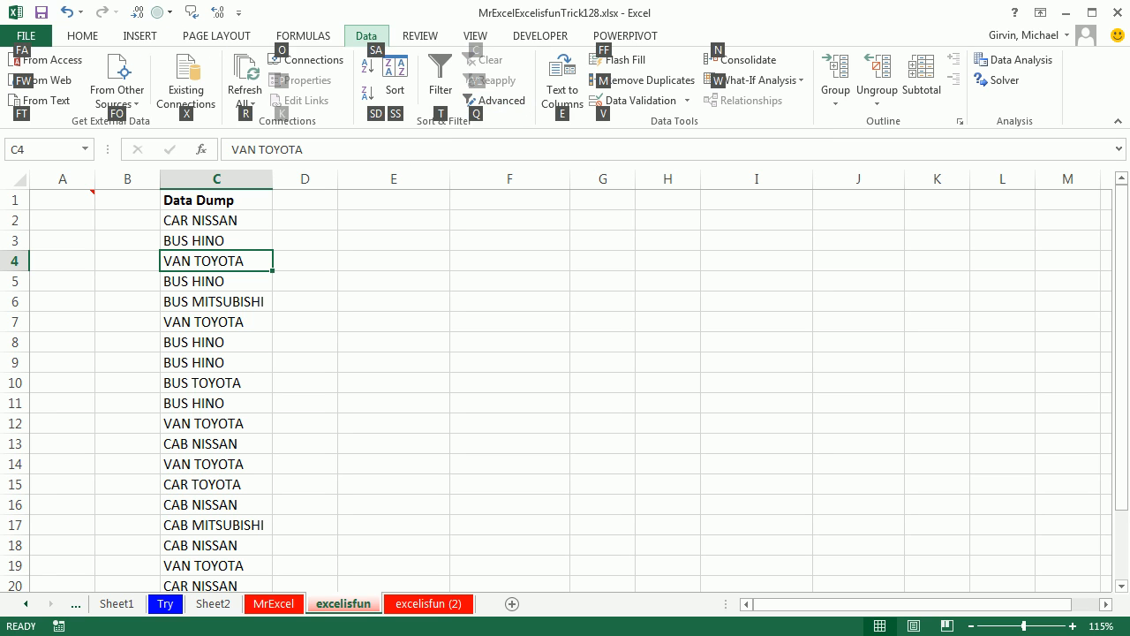
Run Advanced Filter to copy unique records of $C$1:$C$20 to cell E1
left_click(494, 99)
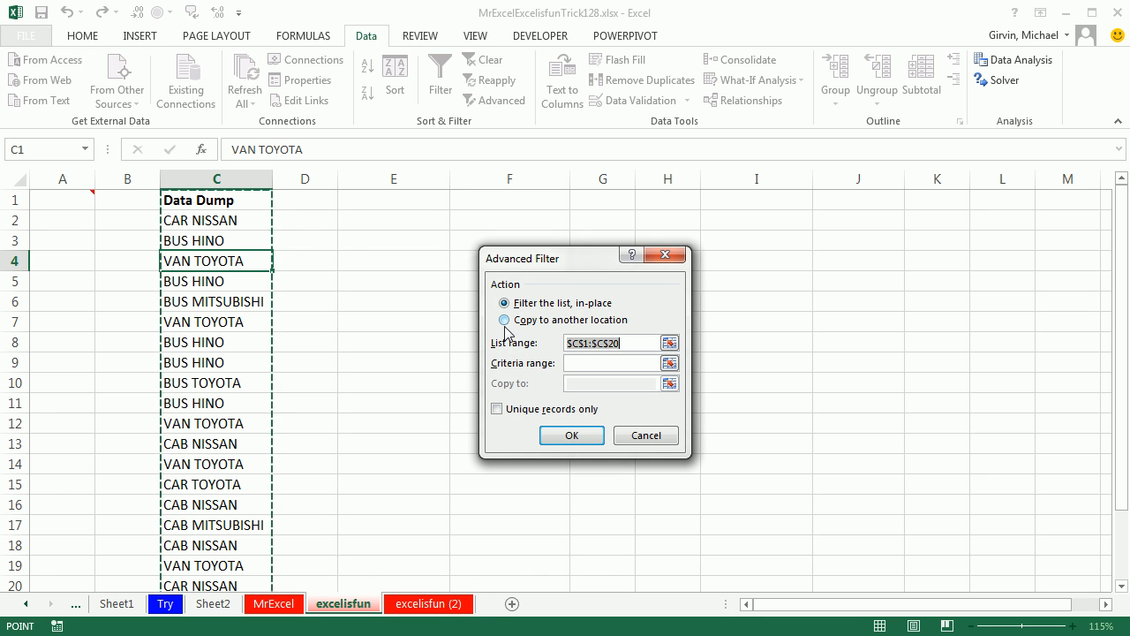
left_click(505, 320)
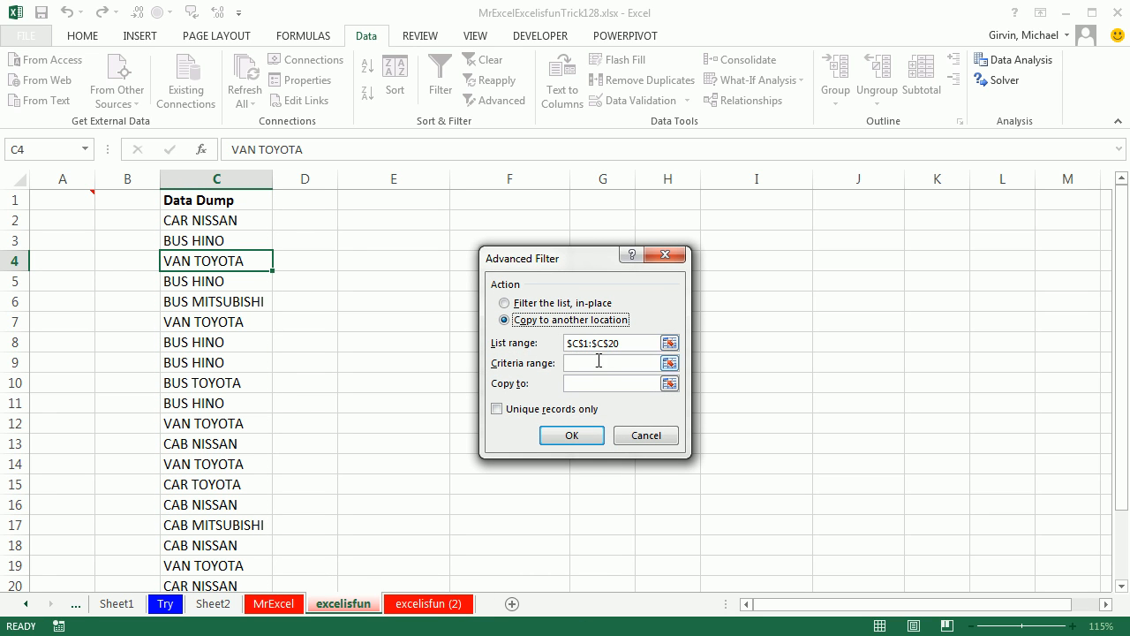
mouse_move(592, 382)
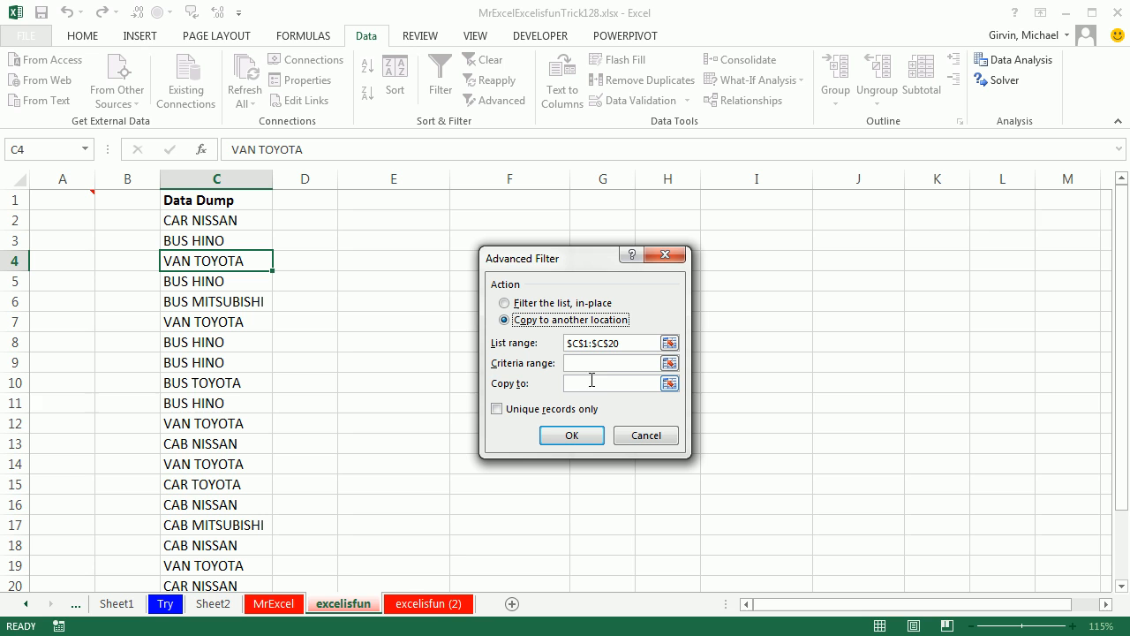
mouse_move(530, 344)
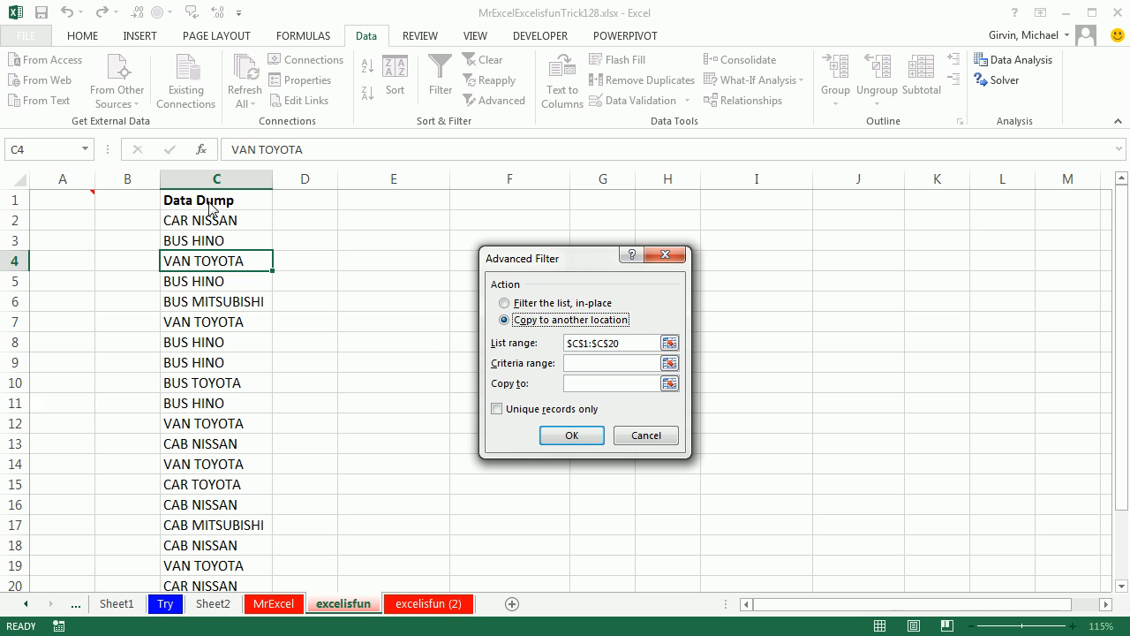
mouse_move(228, 512)
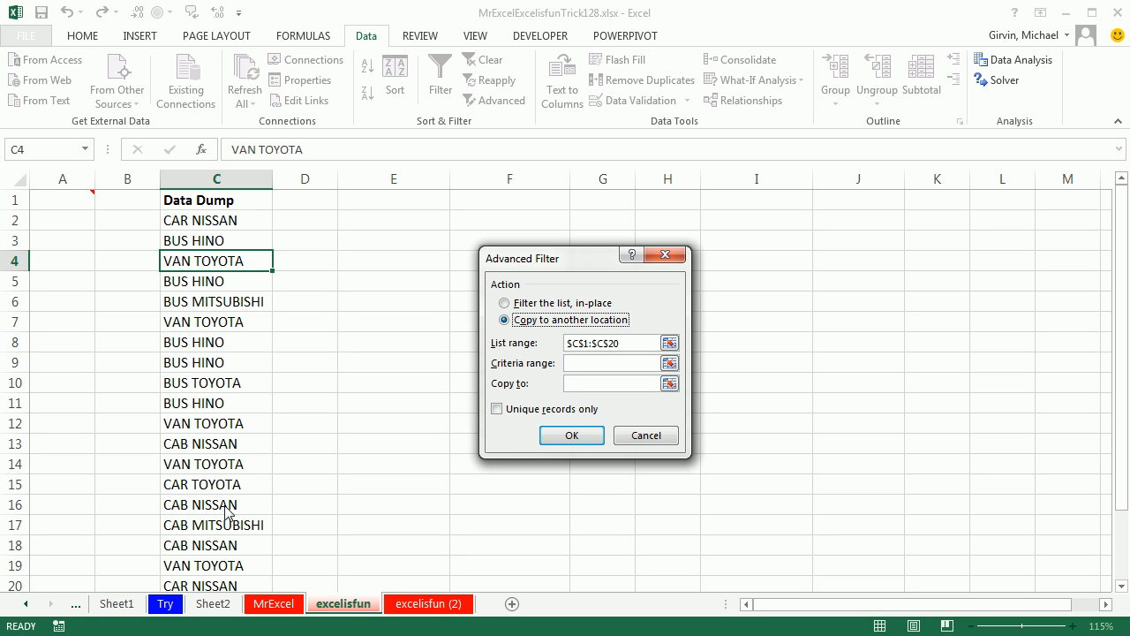
mouse_move(228, 214)
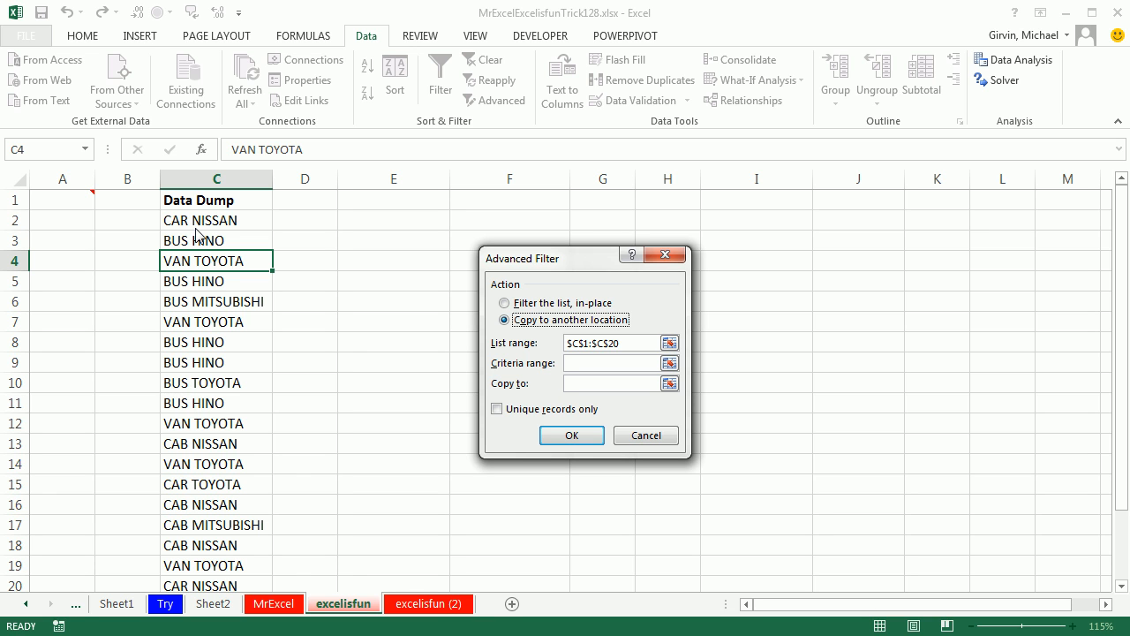
mouse_move(251, 229)
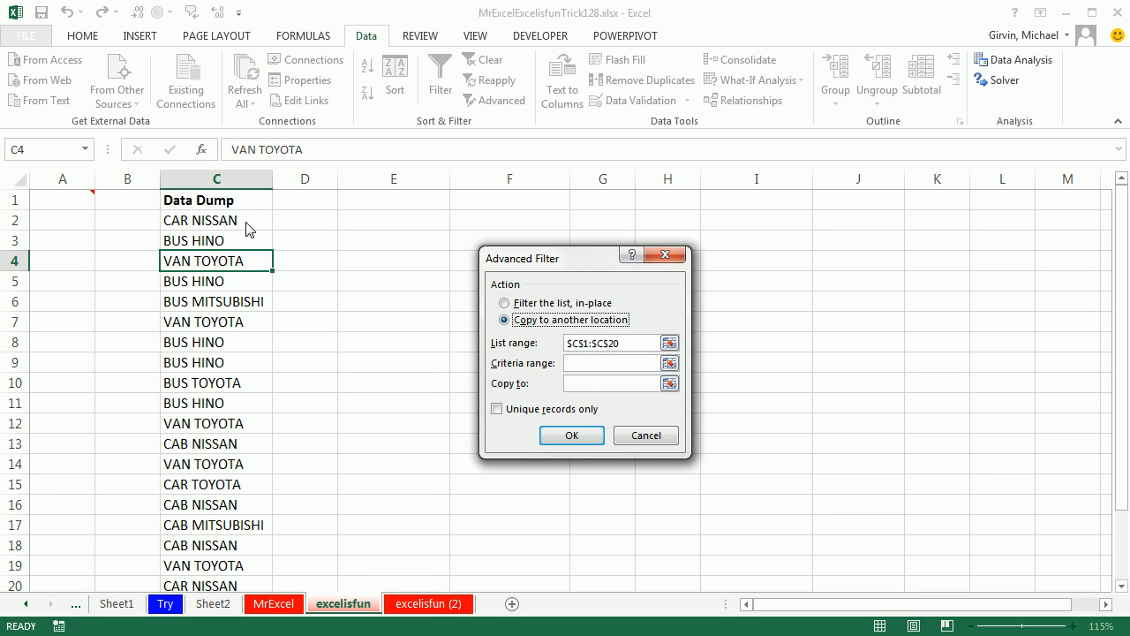
left_click(609, 363)
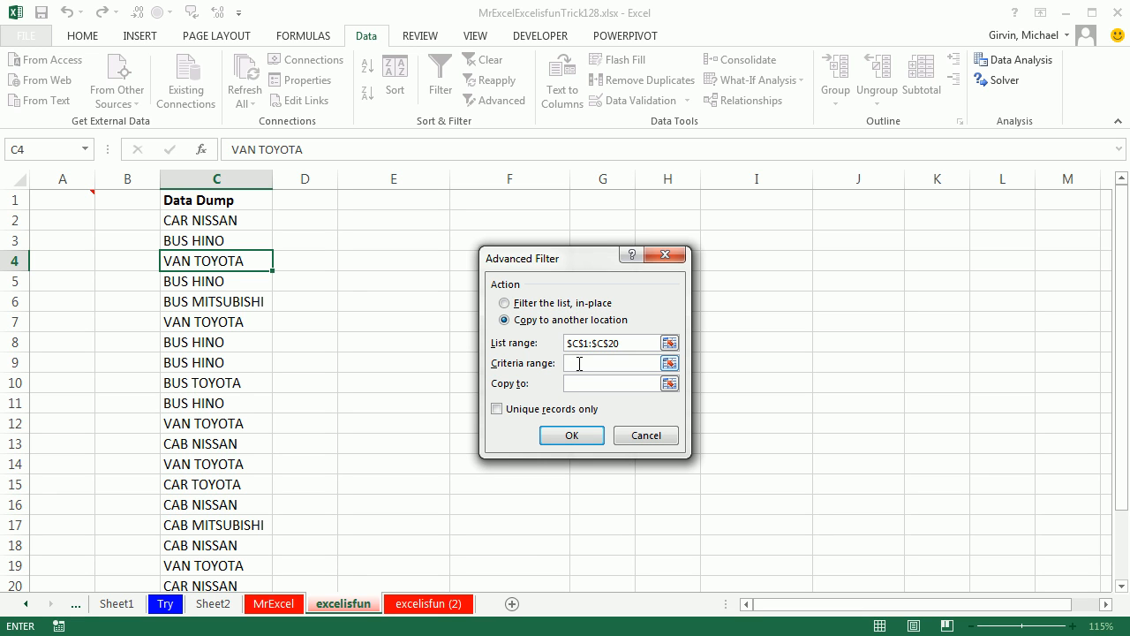
left_click(496, 408)
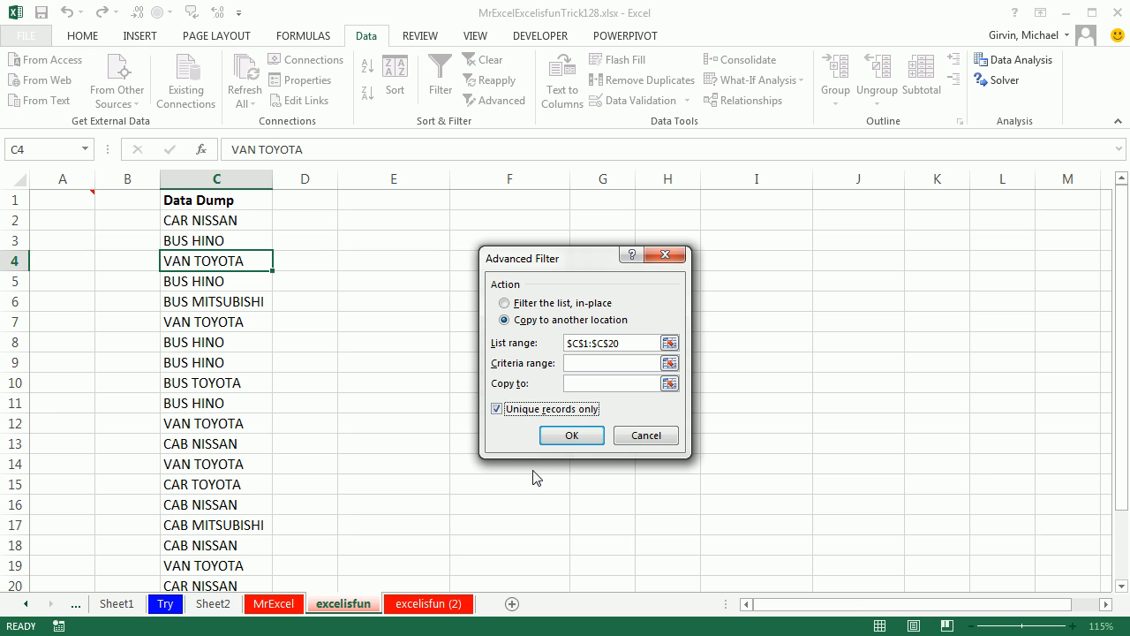
mouse_move(468, 414)
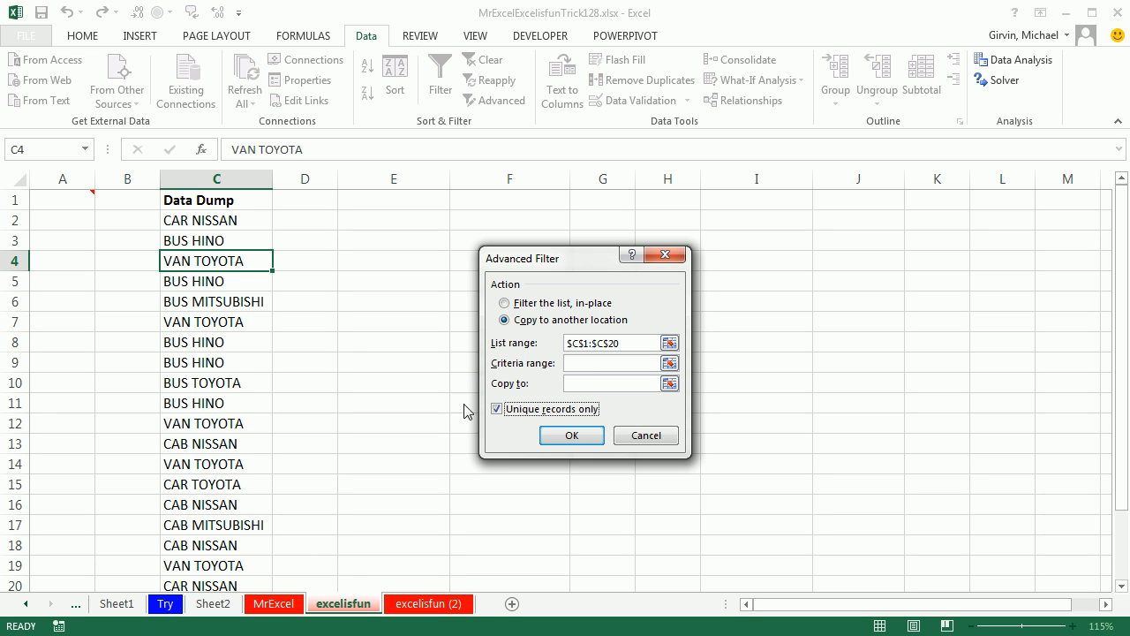
left_click(614, 383)
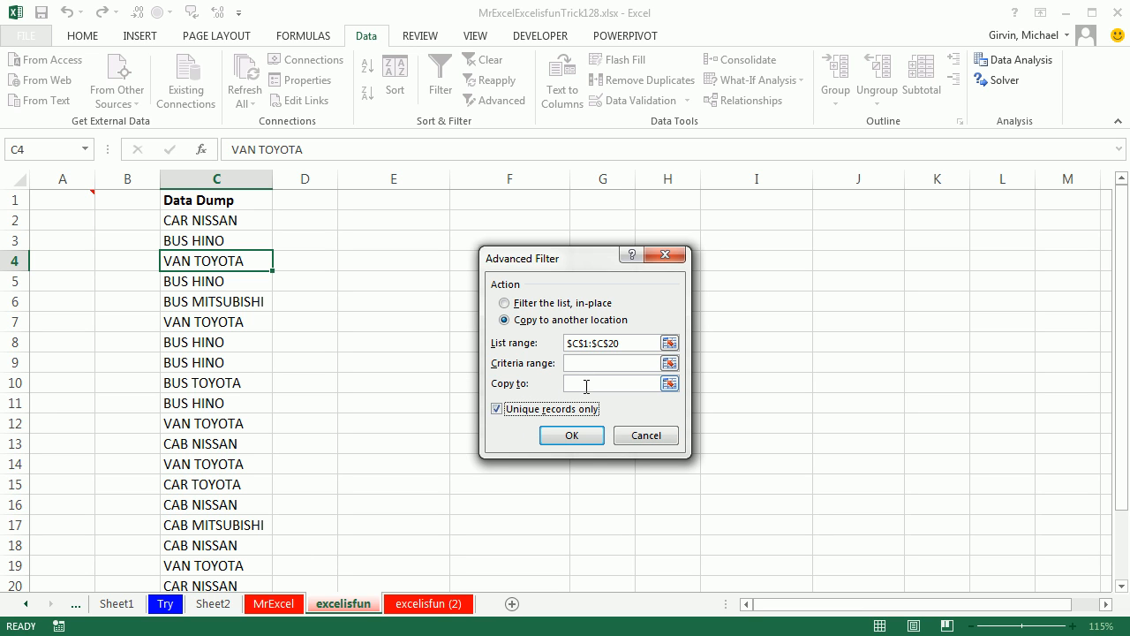
left_click(394, 200)
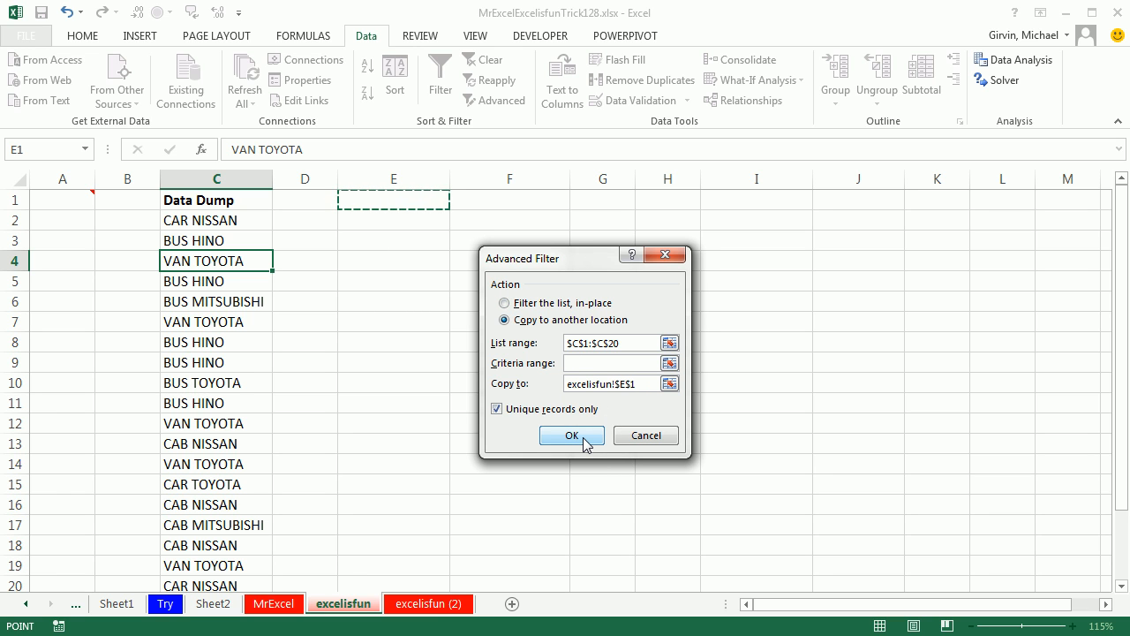
left_click(572, 434)
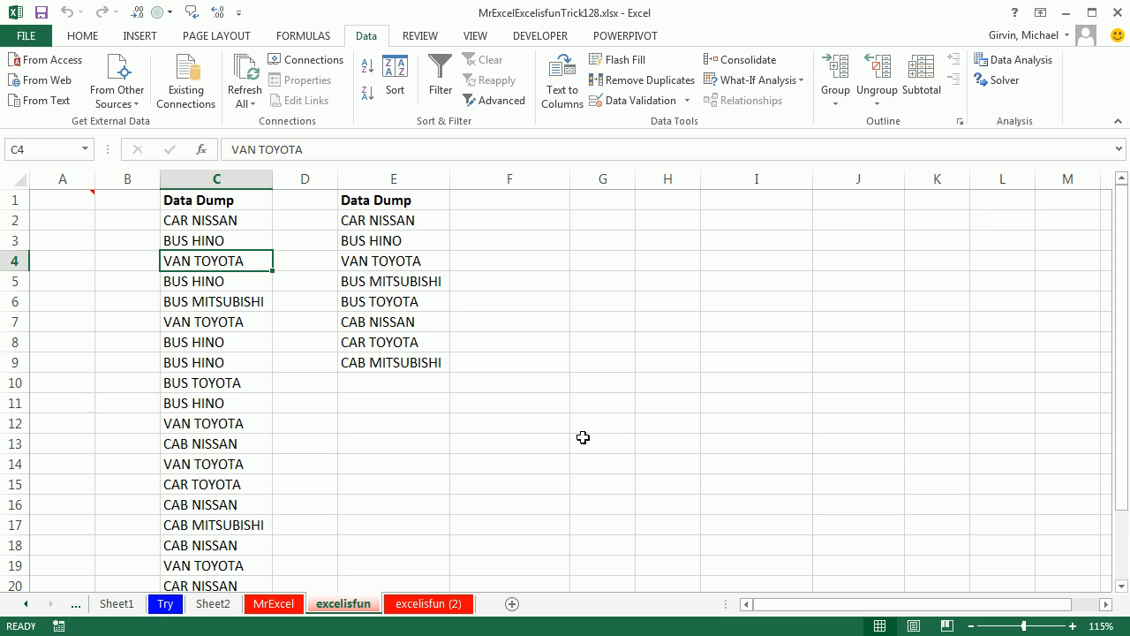
mouse_move(477, 201)
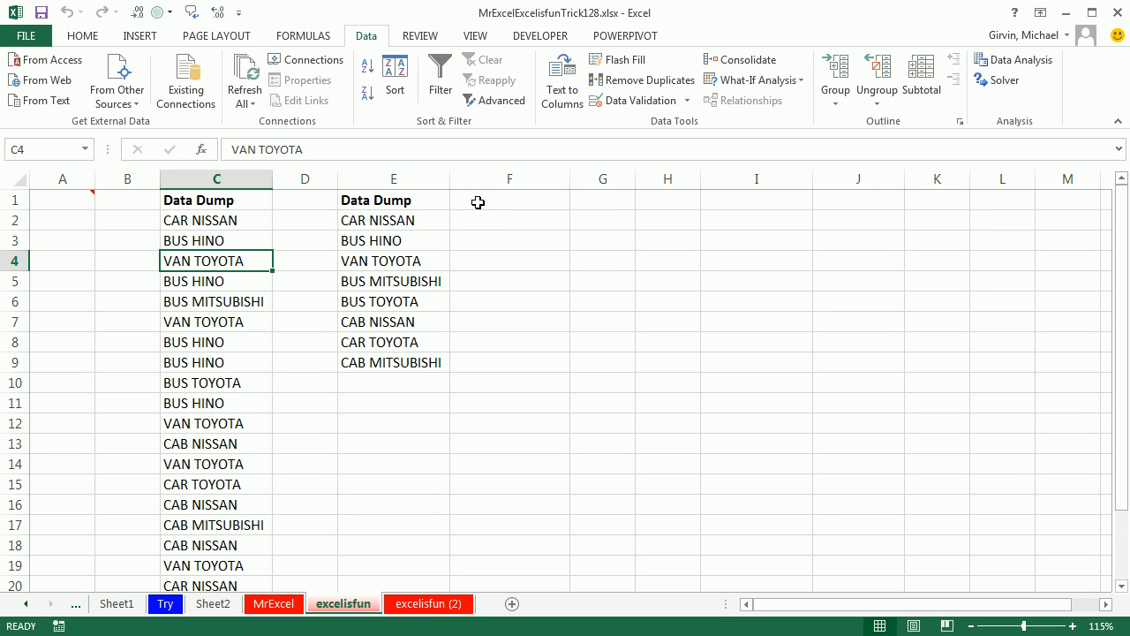
Enter the heading Count in cell F1 beside the unique list
left_click(509, 200)
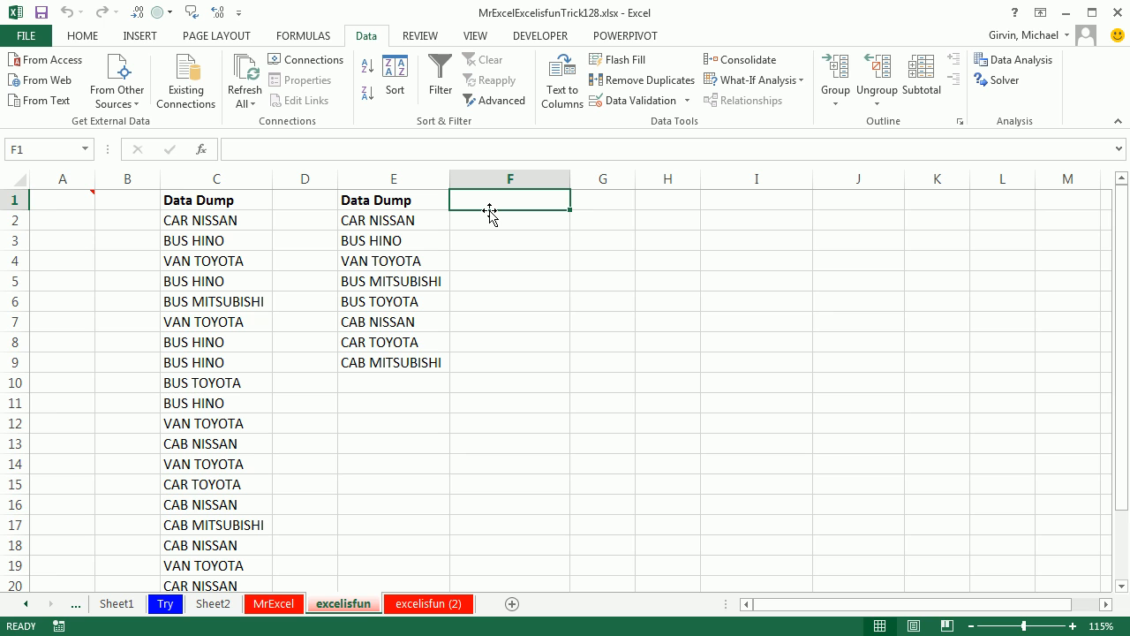
type("Count")
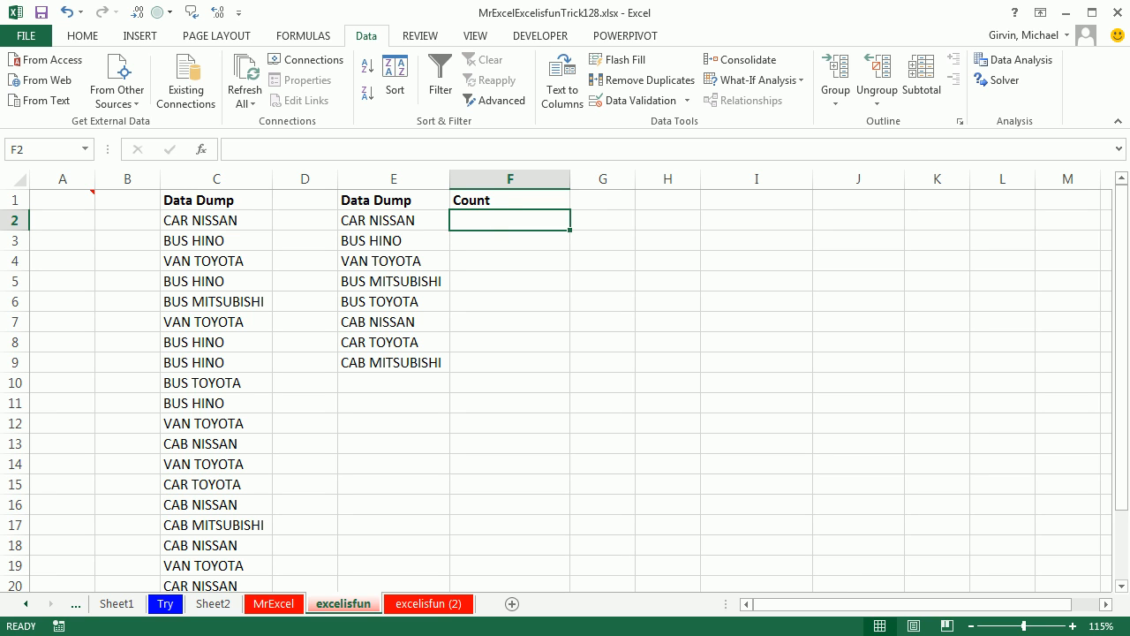
Enter =COUNTIF($C$2:$C$20,E2) in F2 to count each unique entry
type("=coun")
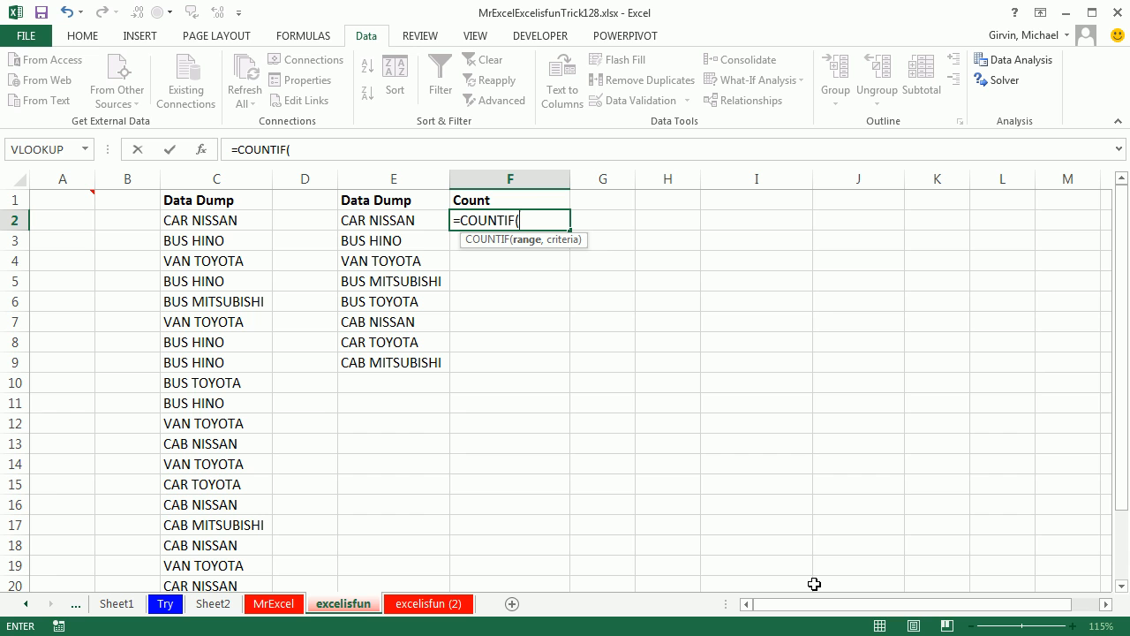
left_click(216, 219)
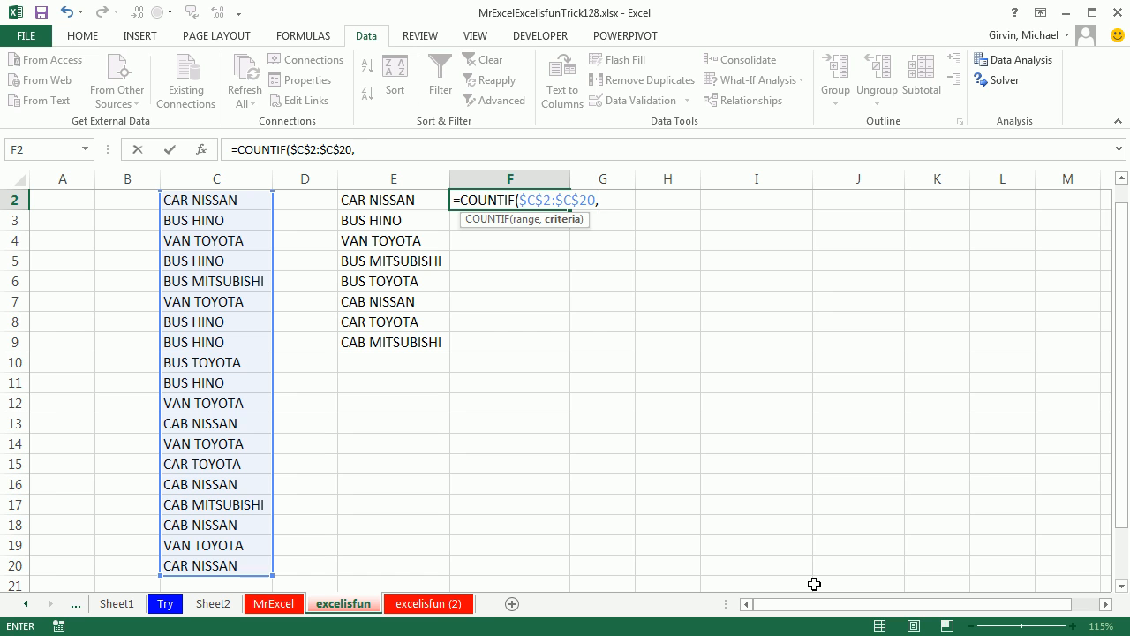
left_click(392, 219)
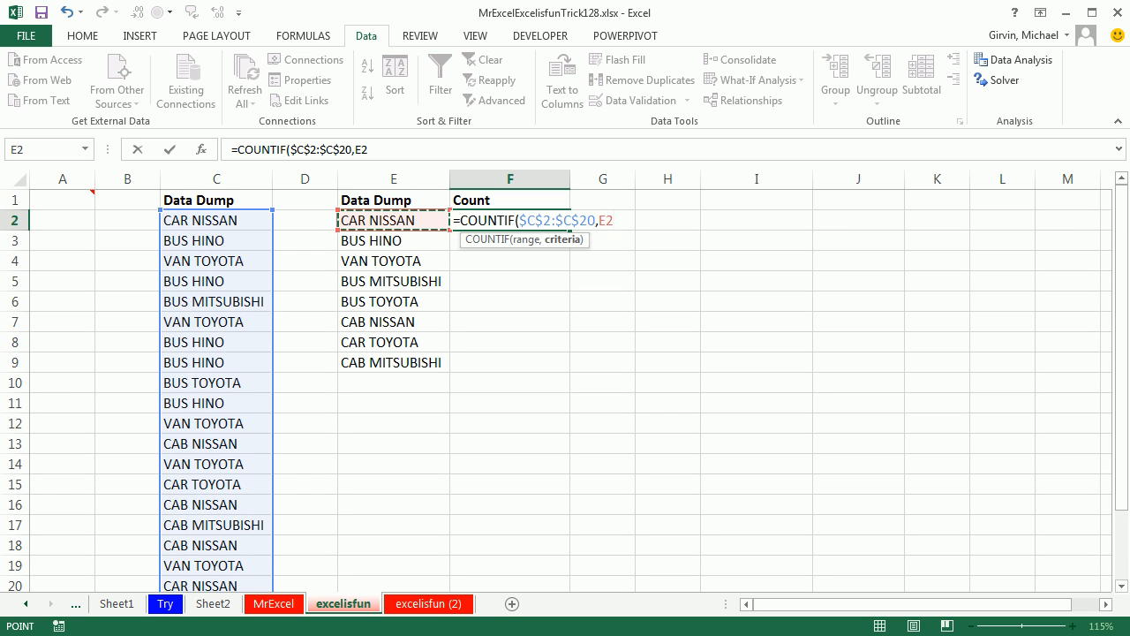
key("Return")
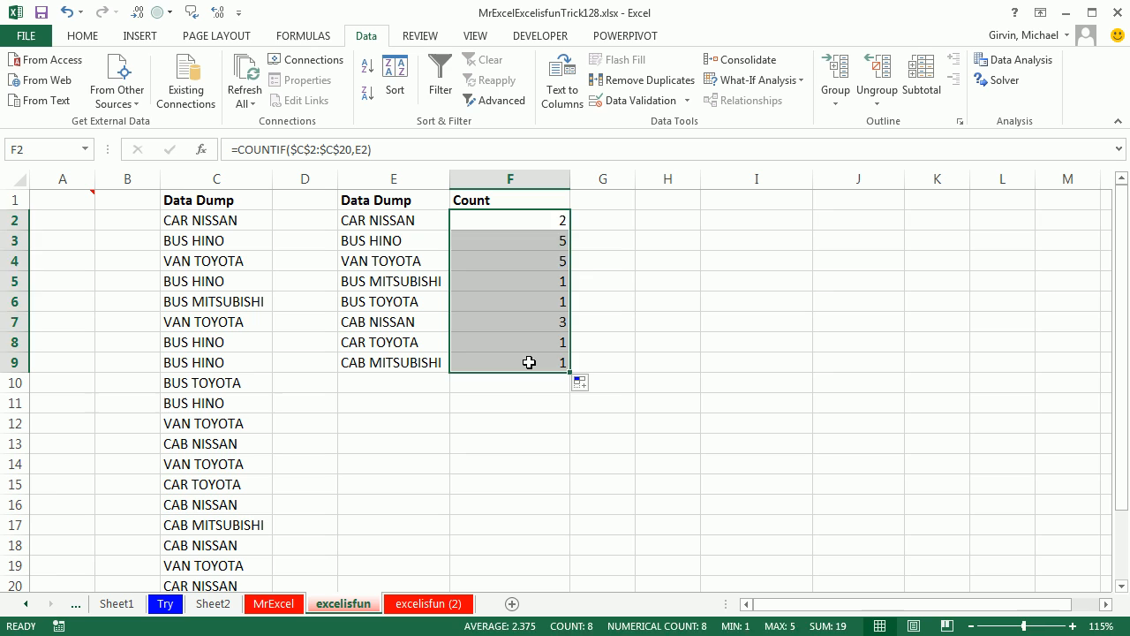
Check the filled-down formula in F9 unchanged, then switch to the excelisfun (2) sheet
double_click(509, 362)
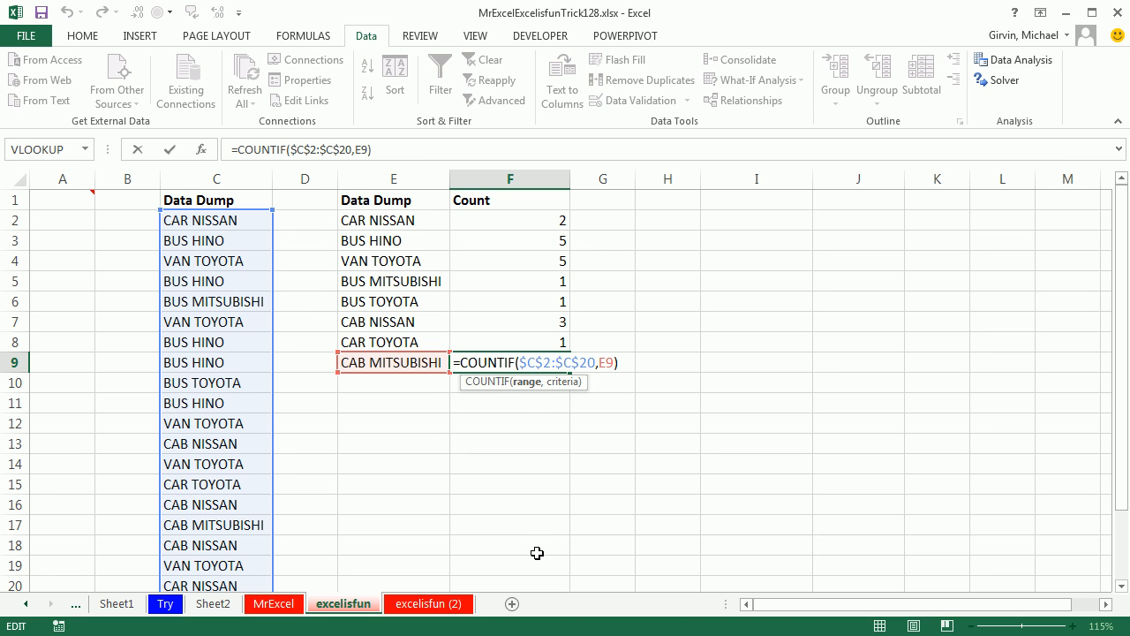
mouse_move(516, 220)
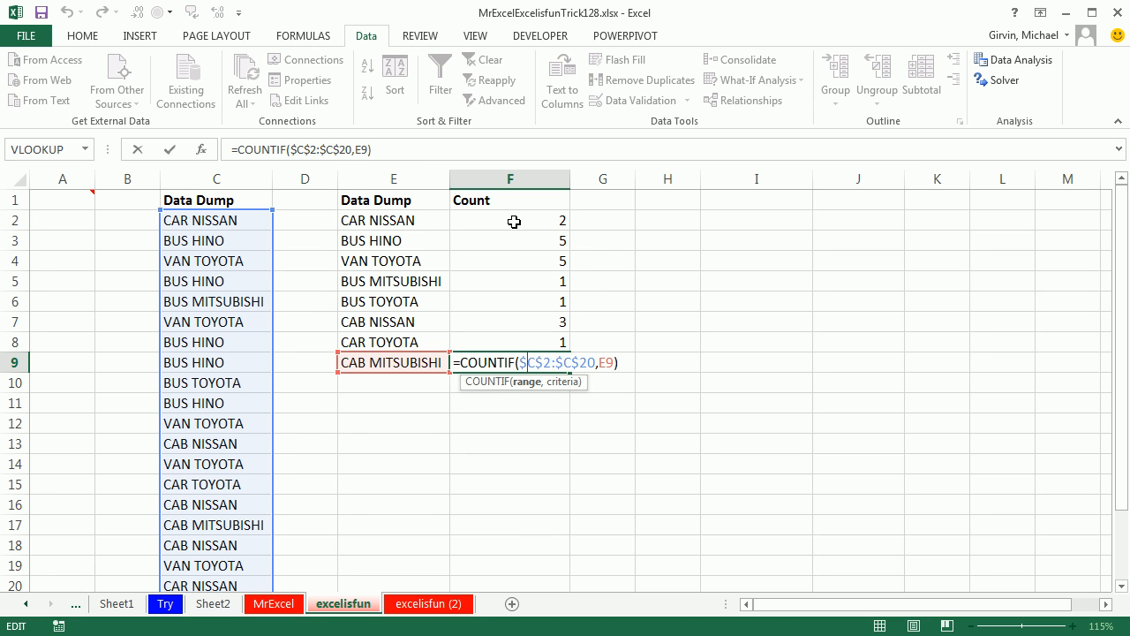
key("Return")
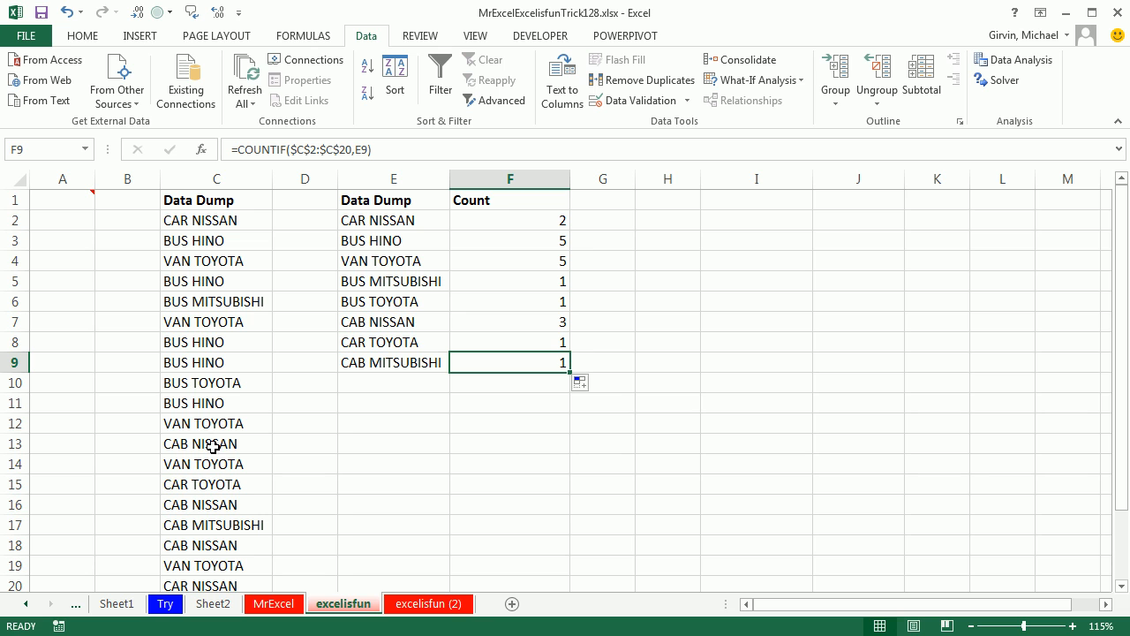
mouse_move(211, 445)
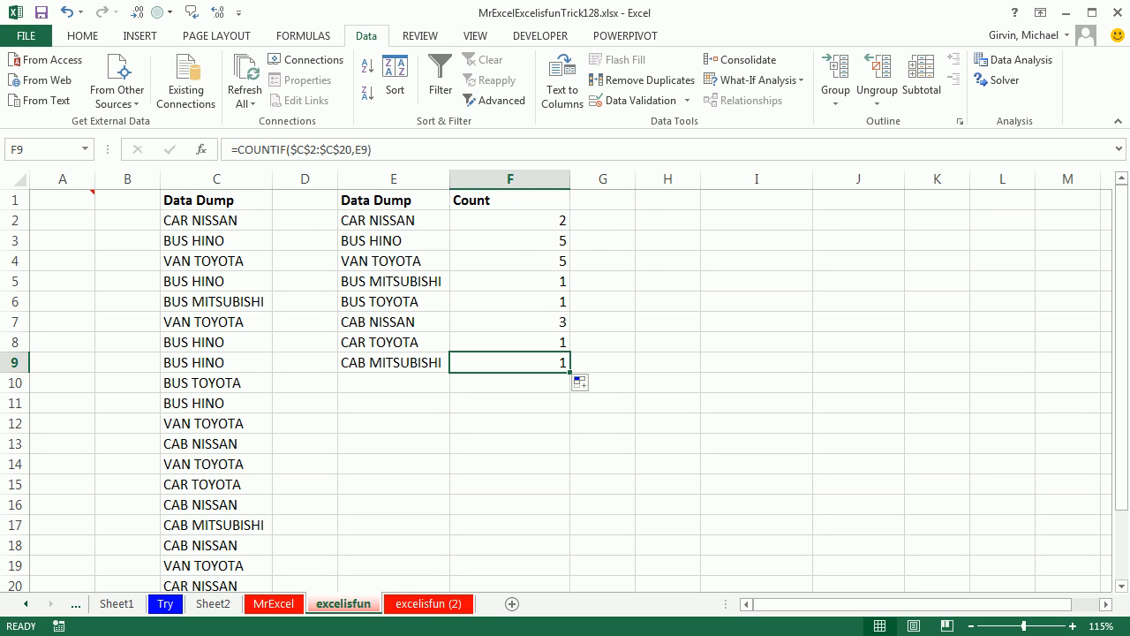
mouse_move(434, 526)
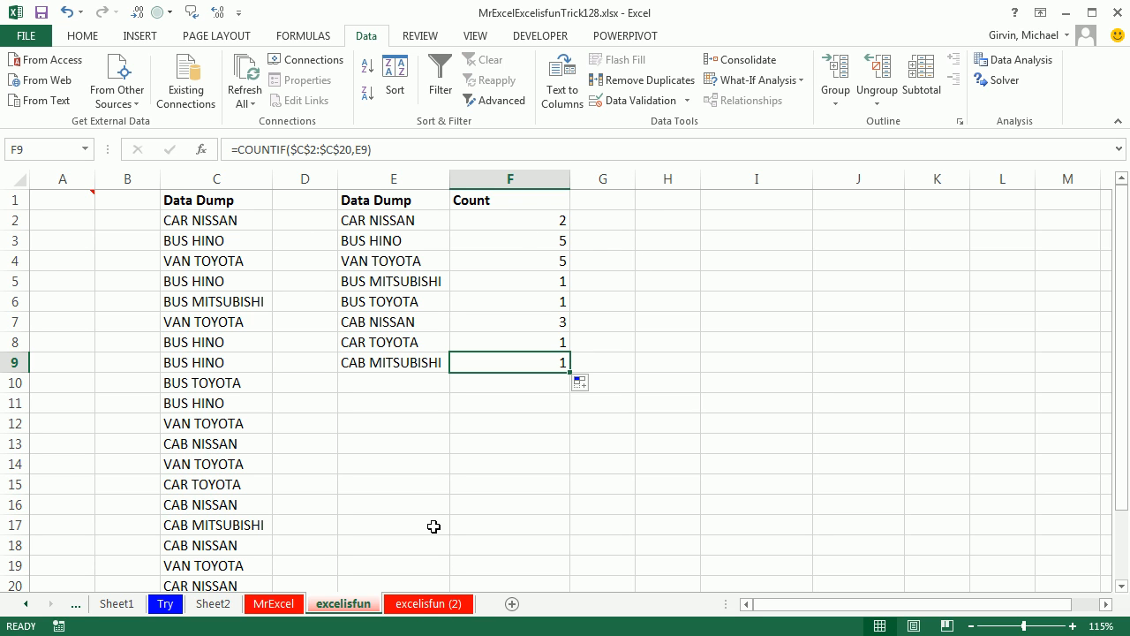
left_click(427, 604)
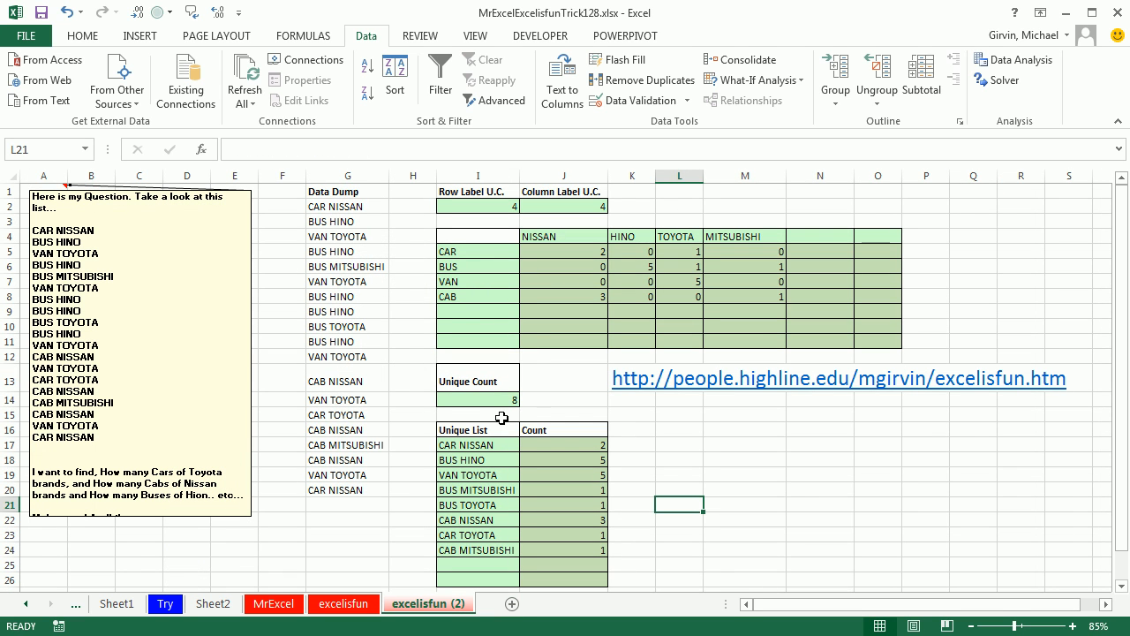
mouse_move(534, 245)
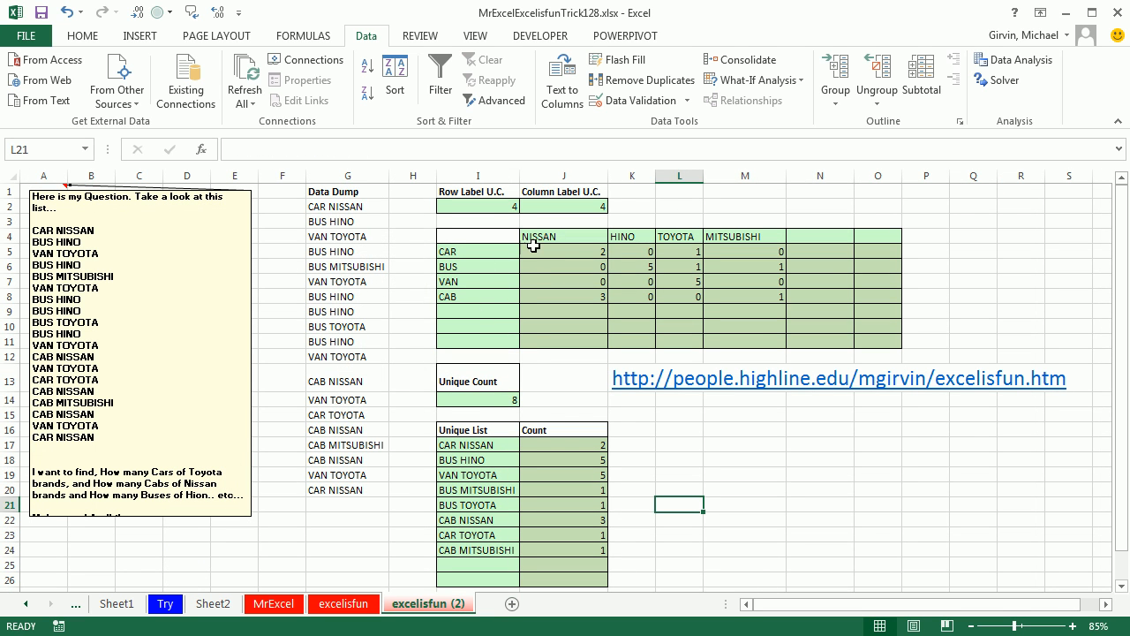
mouse_move(334, 205)
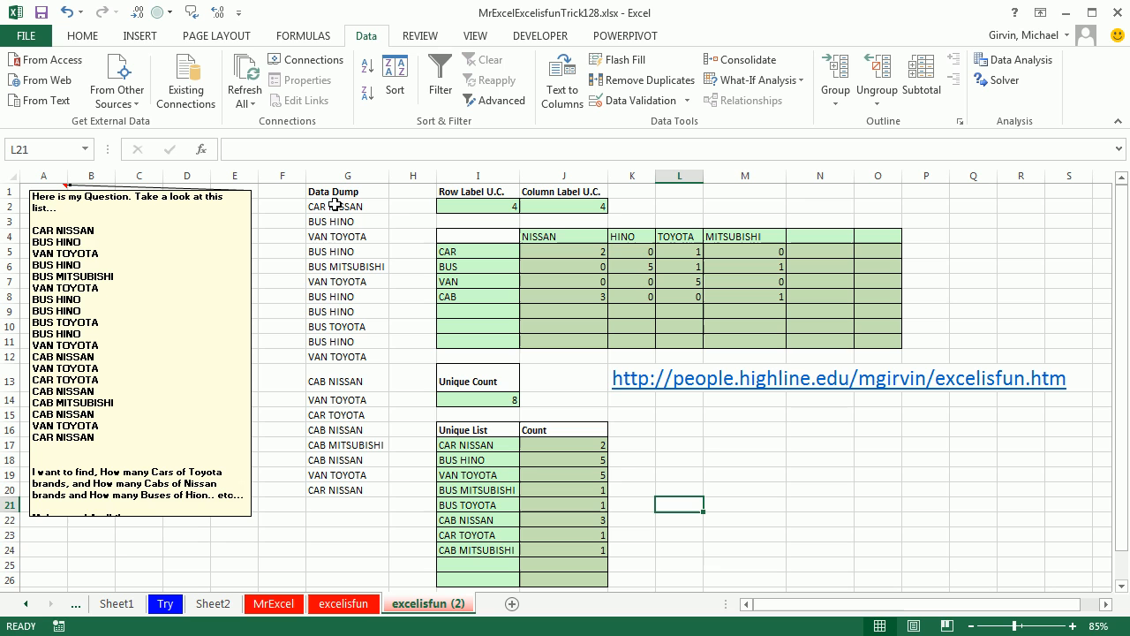
mouse_move(558, 334)
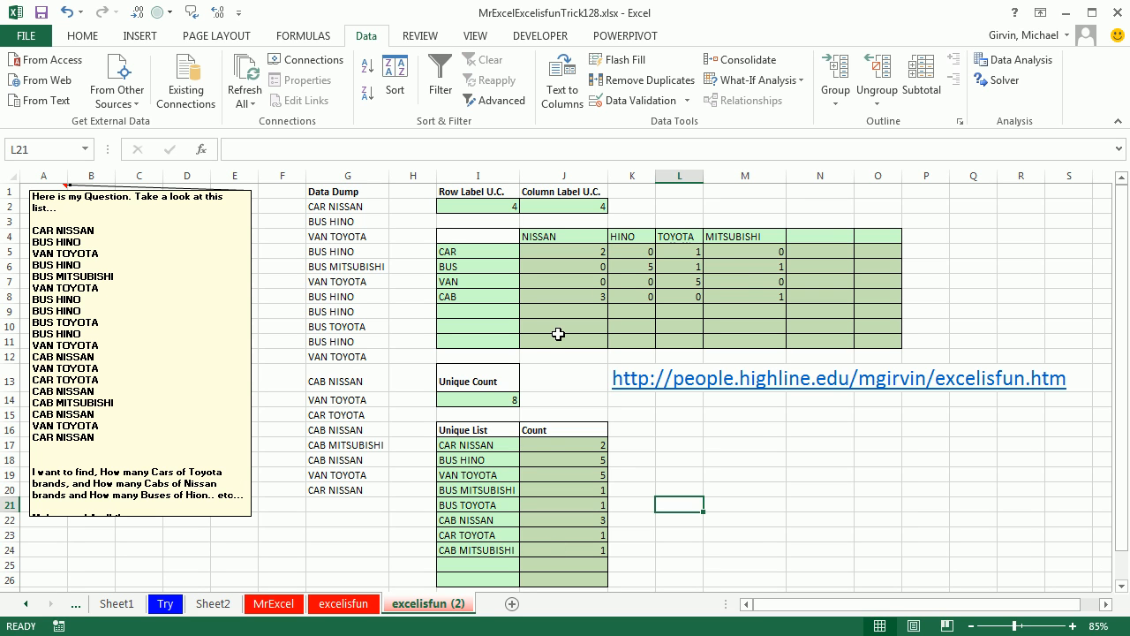
mouse_move(551, 442)
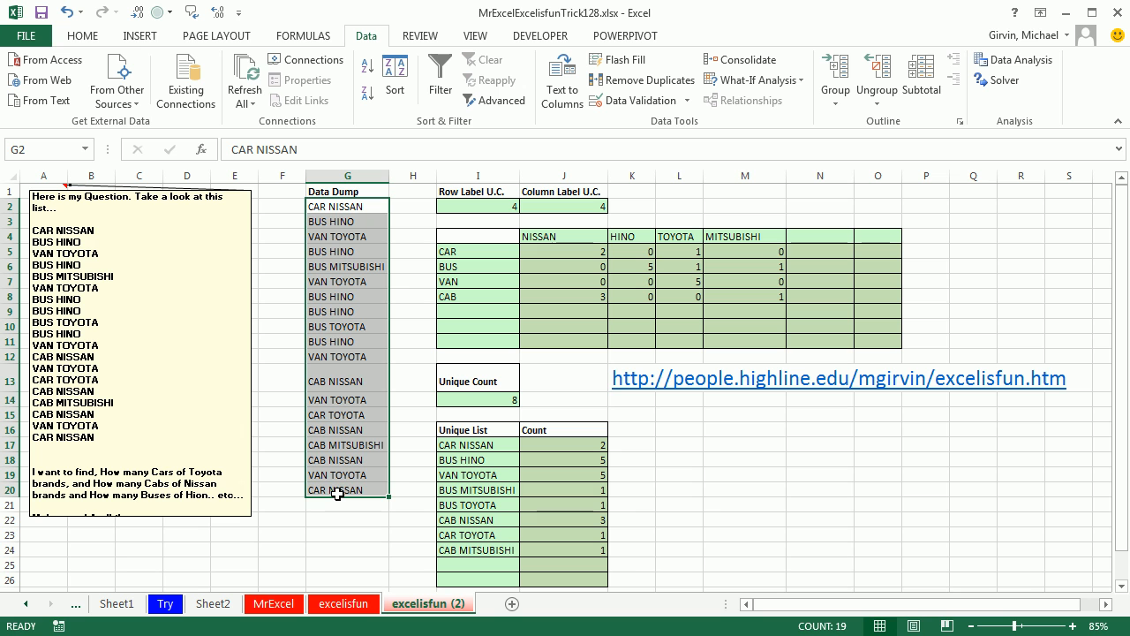
mouse_move(343, 604)
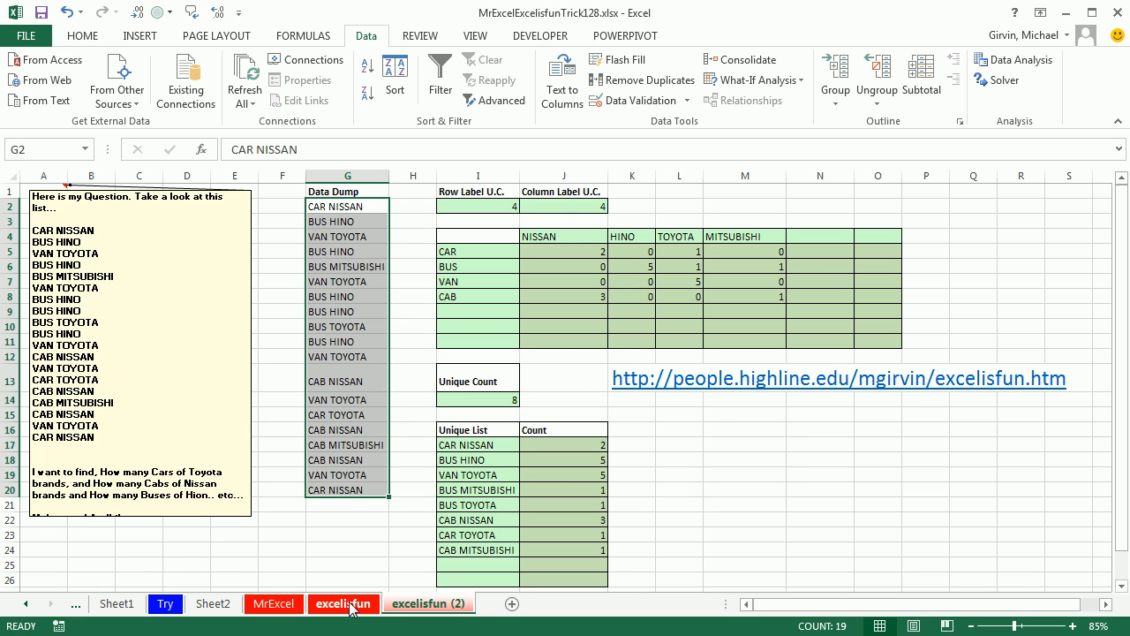